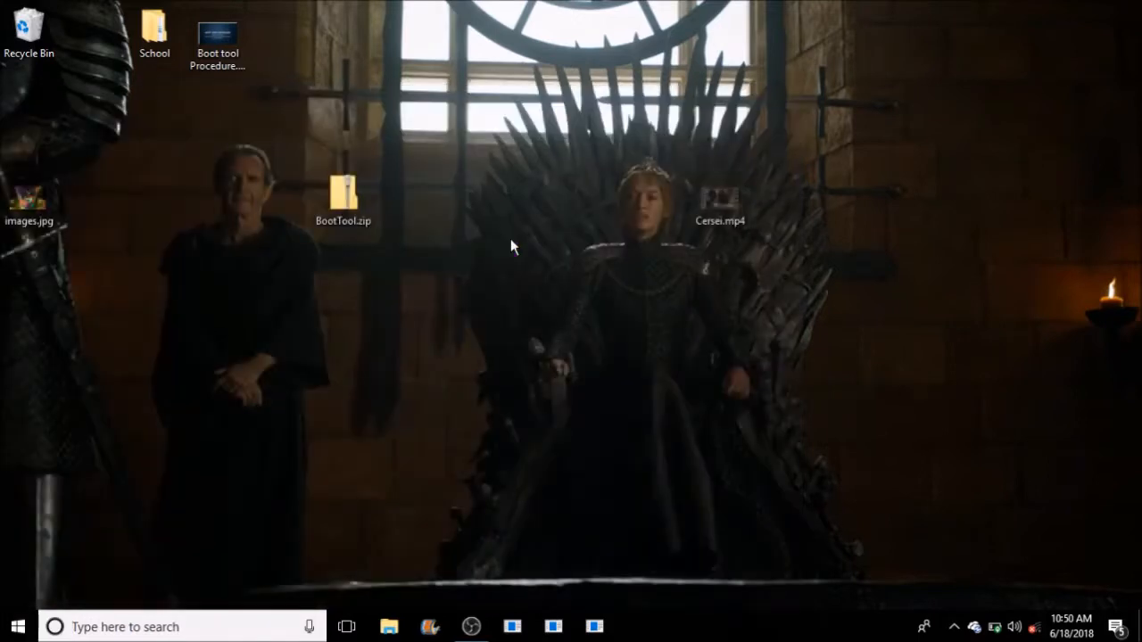
- Refresh the desktop, then move Boot tool Procedure.pptx beside BootTool.zip
{"action": "right_click", "coordinate": [514, 248]}
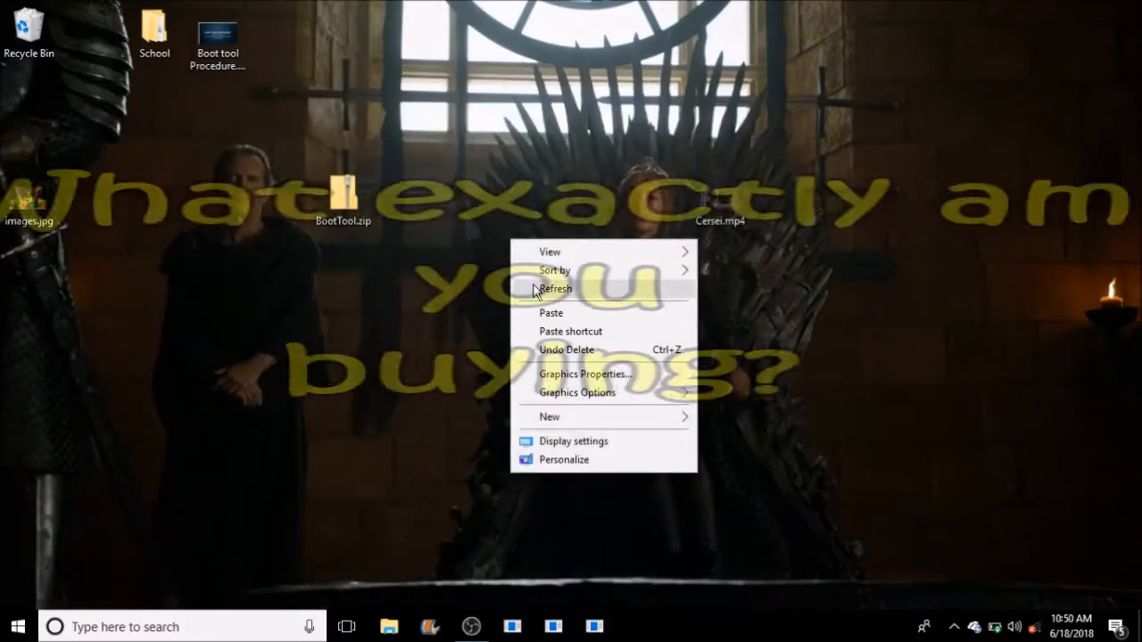
{"action": "left_click", "coordinate": [555, 289]}
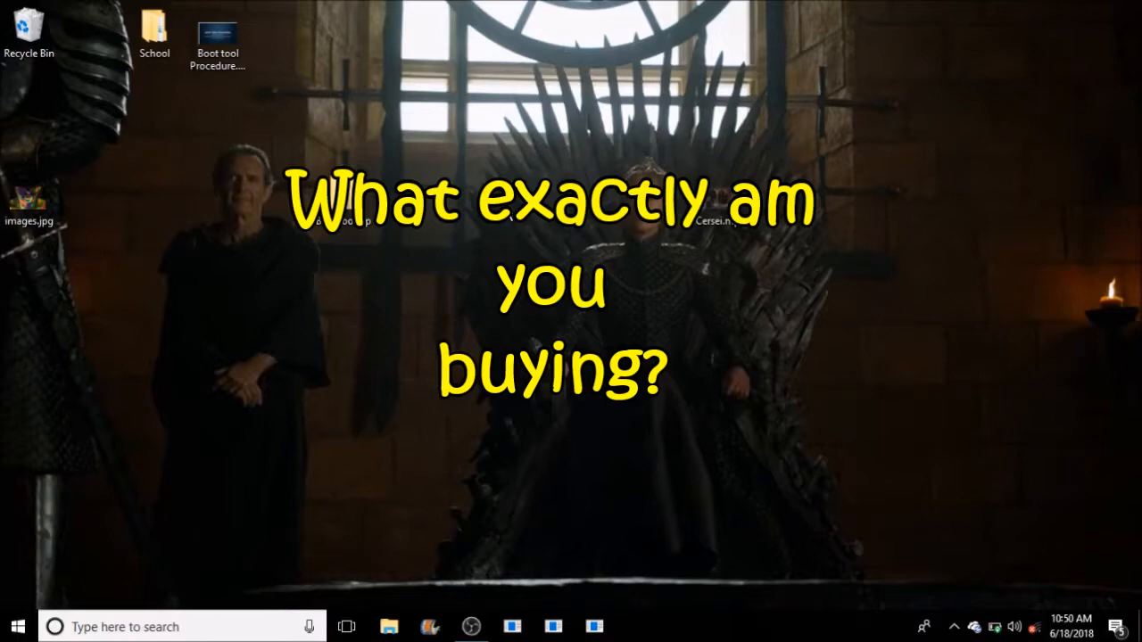
{"action": "right_click", "coordinate": [507, 212]}
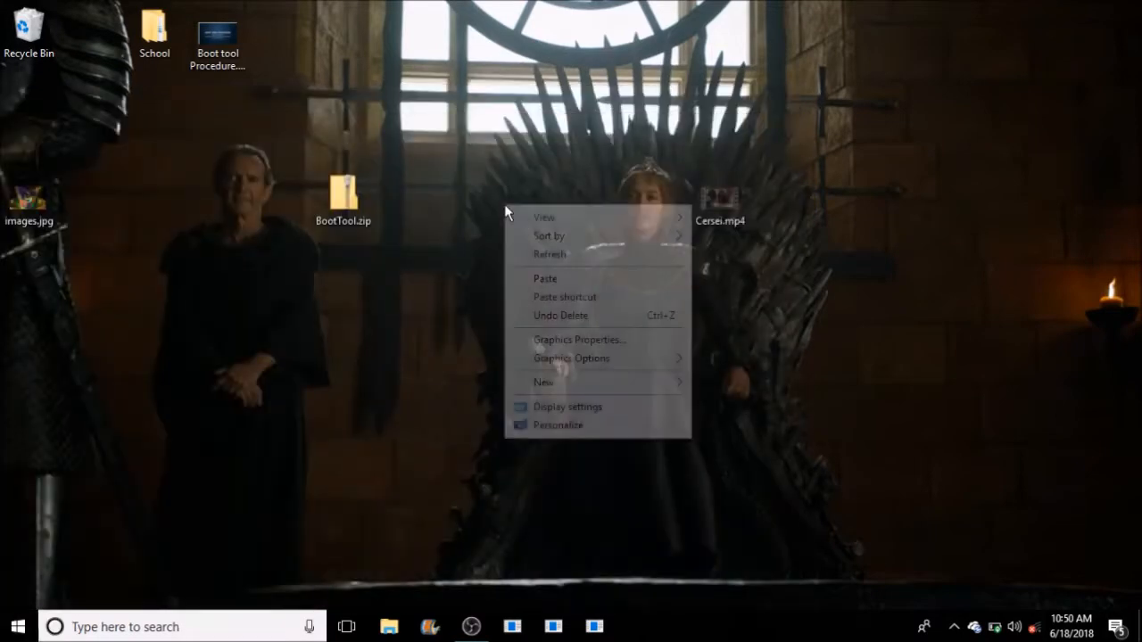
{"action": "left_click", "coordinate": [549, 254]}
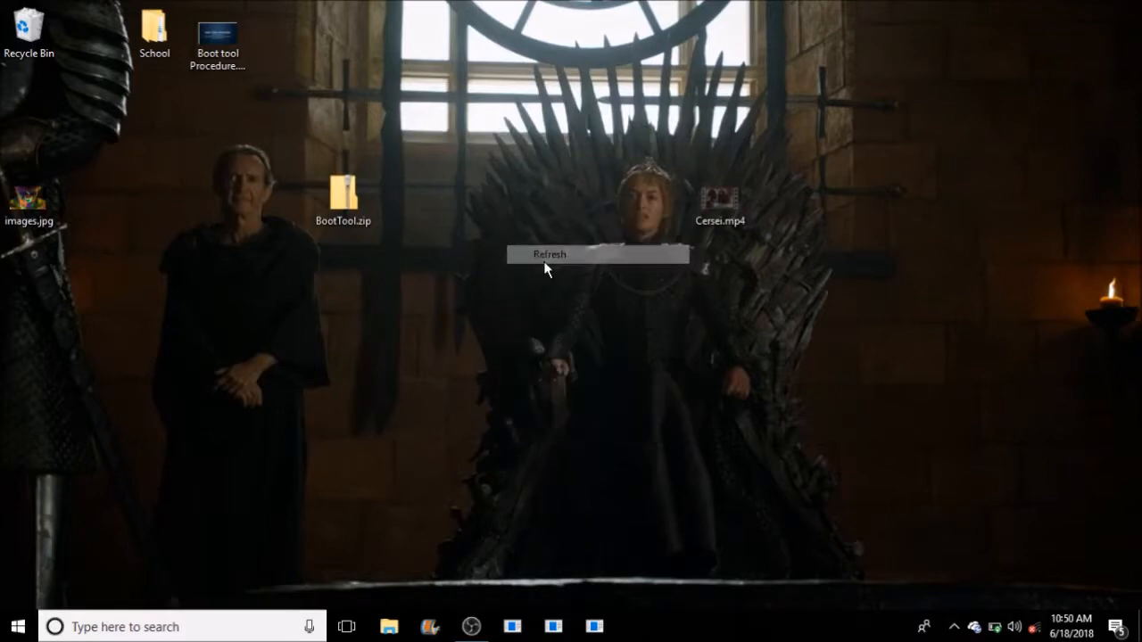
{"action": "left_click", "coordinate": [550, 254]}
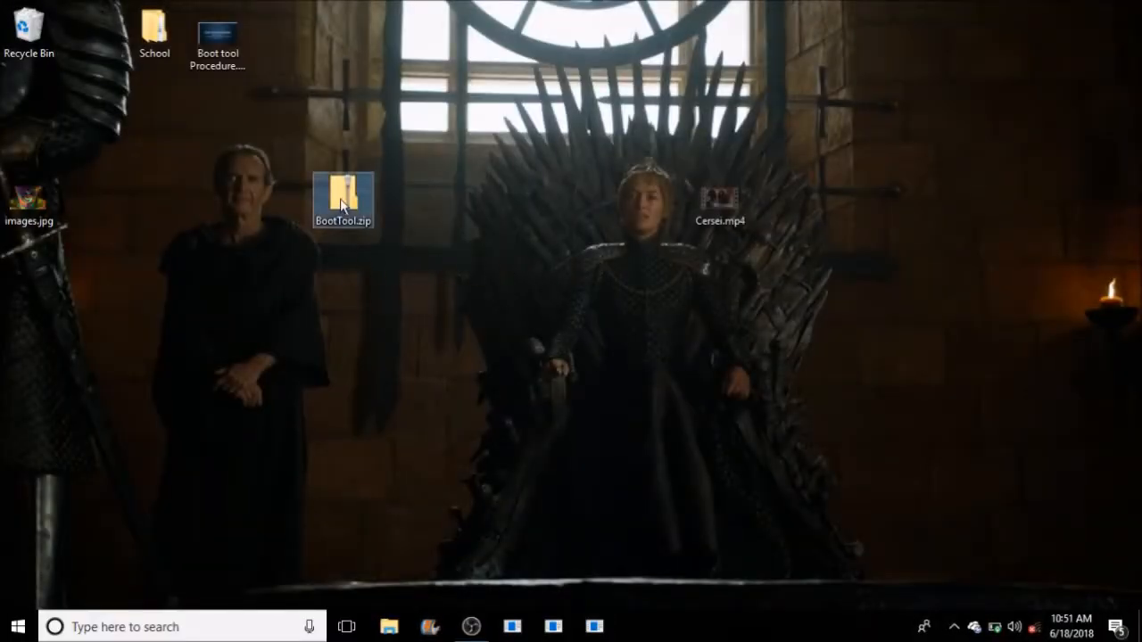
{"action": "left_click_drag", "start_coordinate": [343, 203], "coordinate": [407, 282]}
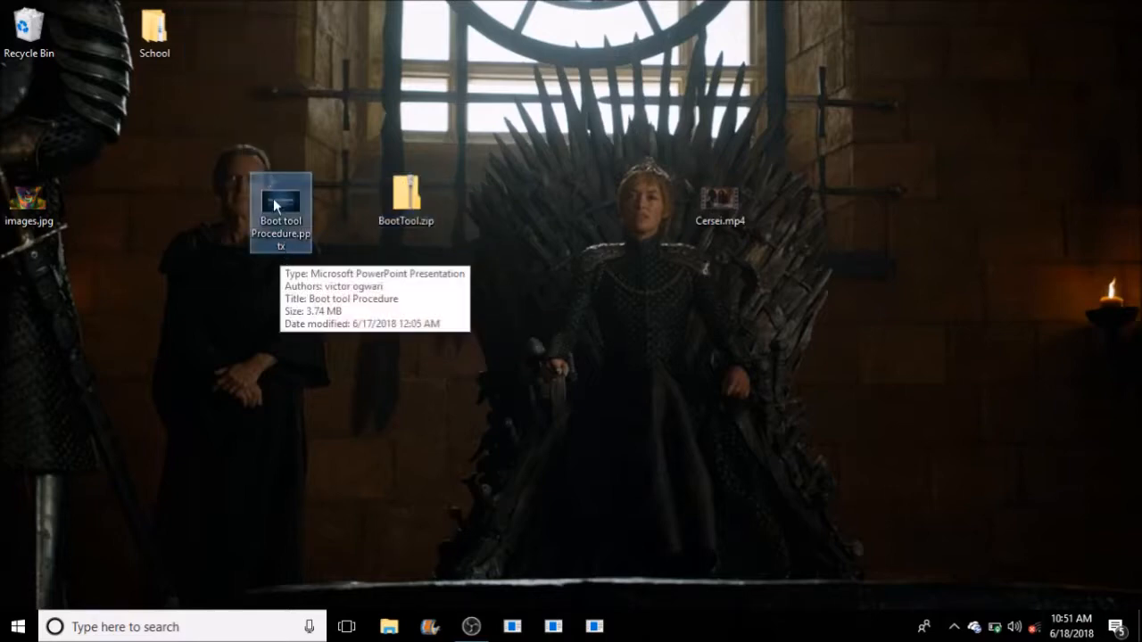
{"action": "mouse_move", "coordinate": [282, 311]}
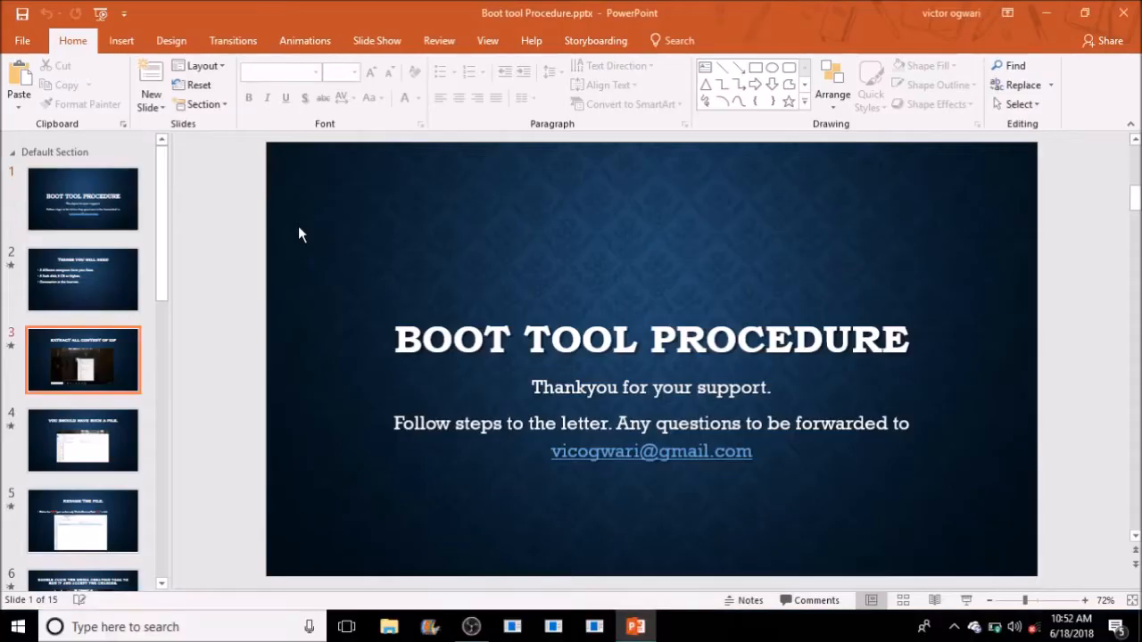
- Show slide 3, 'Extract all content of zip', in the Boot tool Procedure deck
{"action": "left_click", "coordinate": [82, 359]}
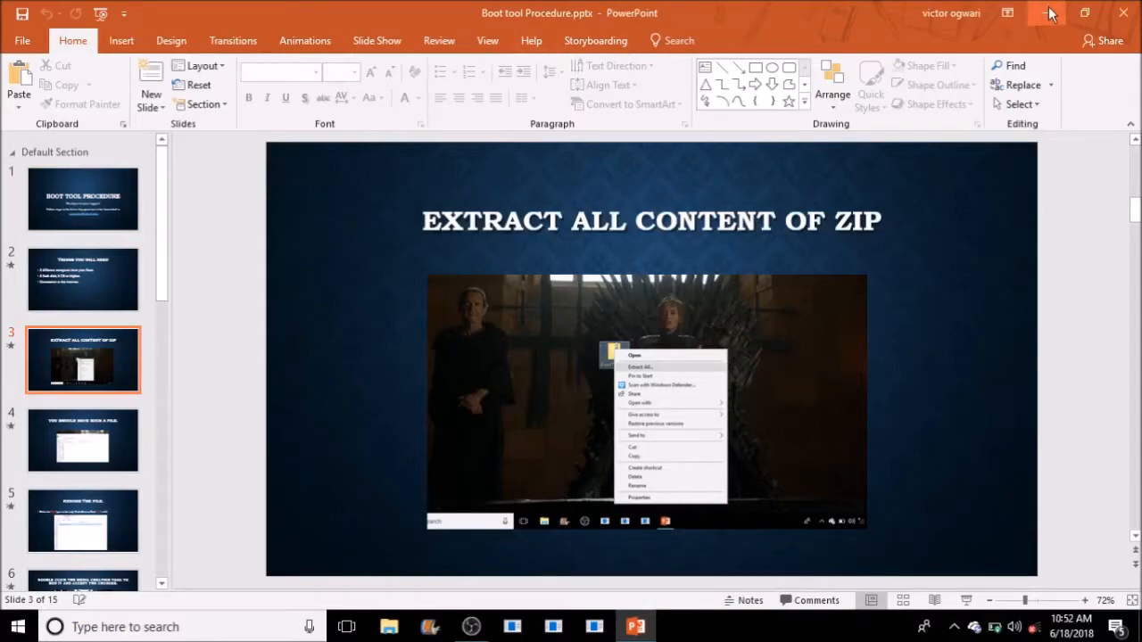
- Minimize PowerPoint and extract BootTool.zip into a BootTool folder on the desktop
{"action": "left_click", "coordinate": [1049, 12]}
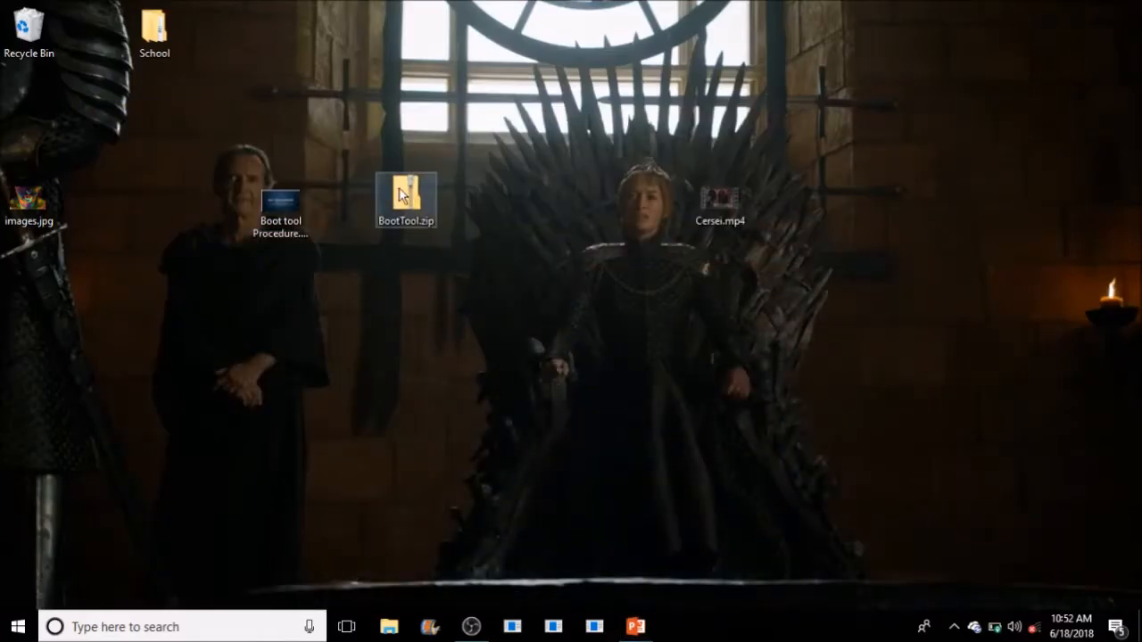
{"action": "right_click", "coordinate": [407, 198]}
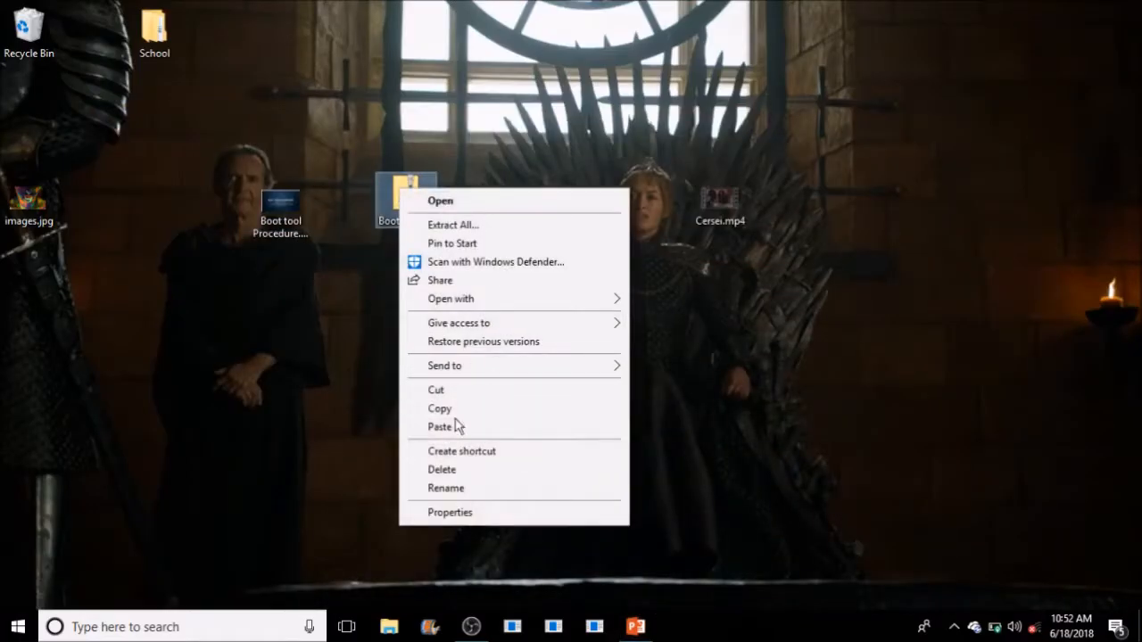
{"action": "mouse_move", "coordinate": [473, 225]}
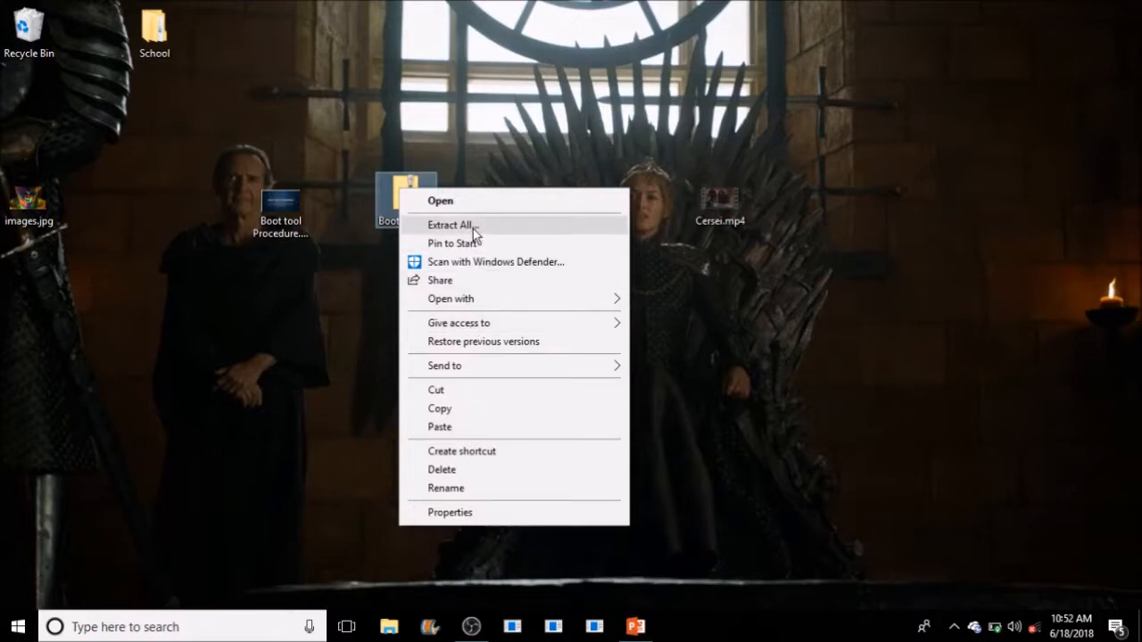
{"action": "left_click", "coordinate": [452, 225]}
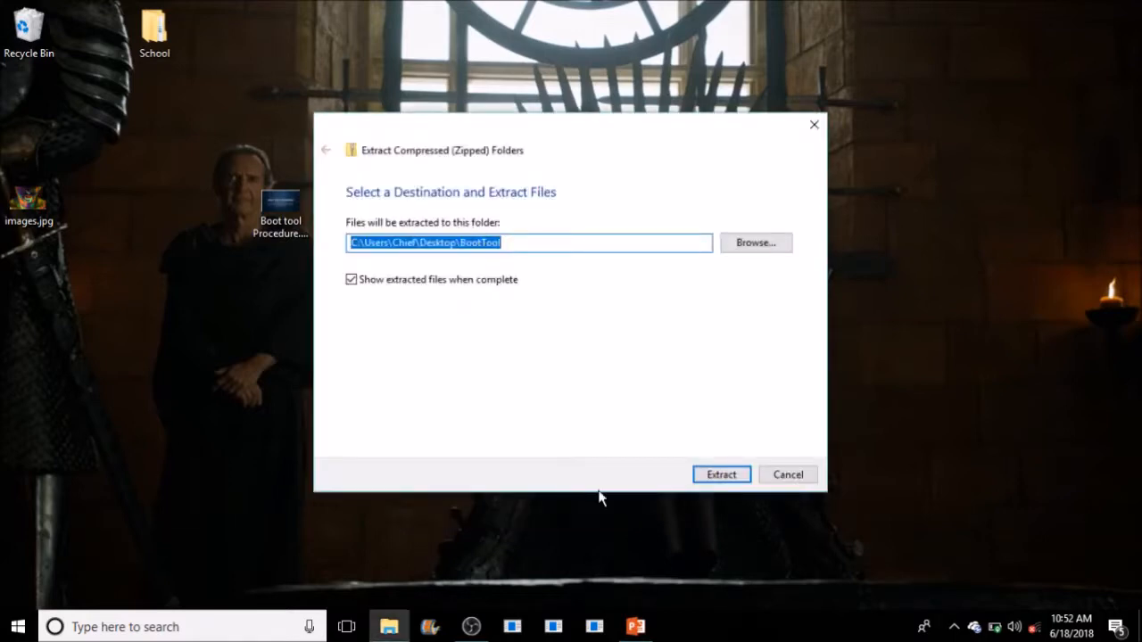
{"action": "mouse_move", "coordinate": [721, 475]}
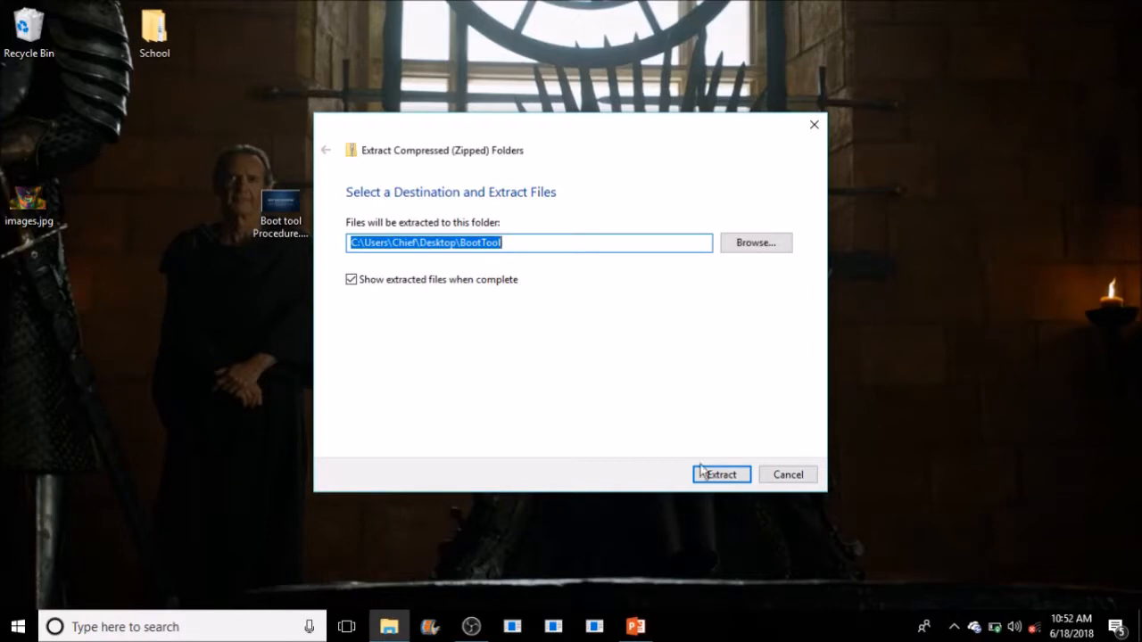
{"action": "left_click", "coordinate": [721, 474]}
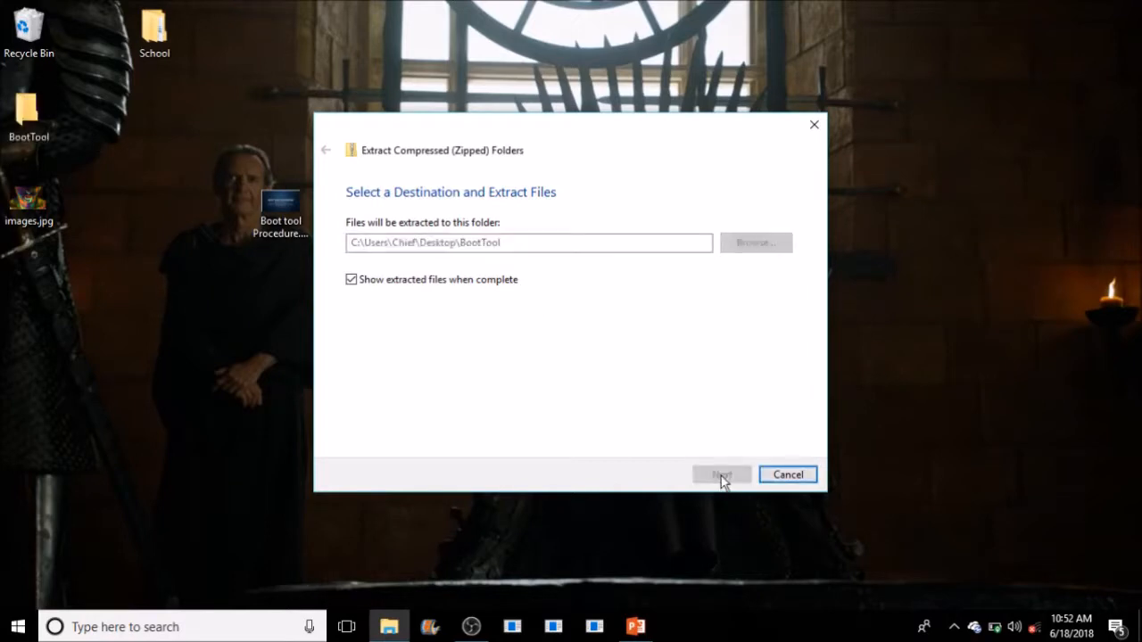
{"action": "left_click", "coordinate": [721, 474]}
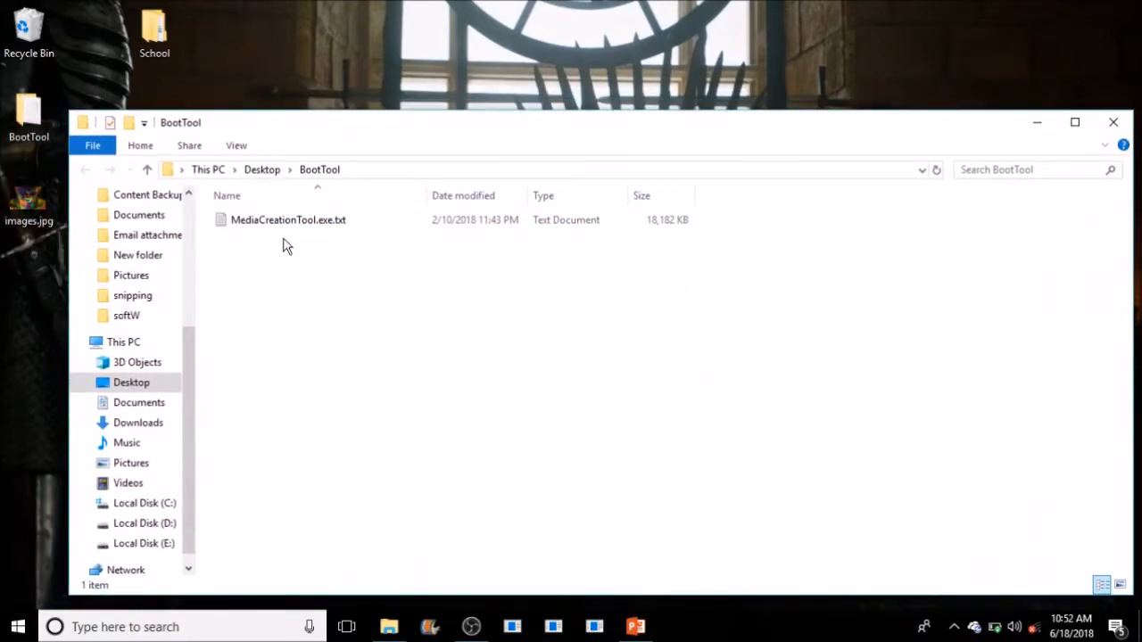
- Rename MediaCreationTool.exe.txt to MediaCreationTool.exe and confirm the extension change warning
{"action": "left_click", "coordinate": [287, 219]}
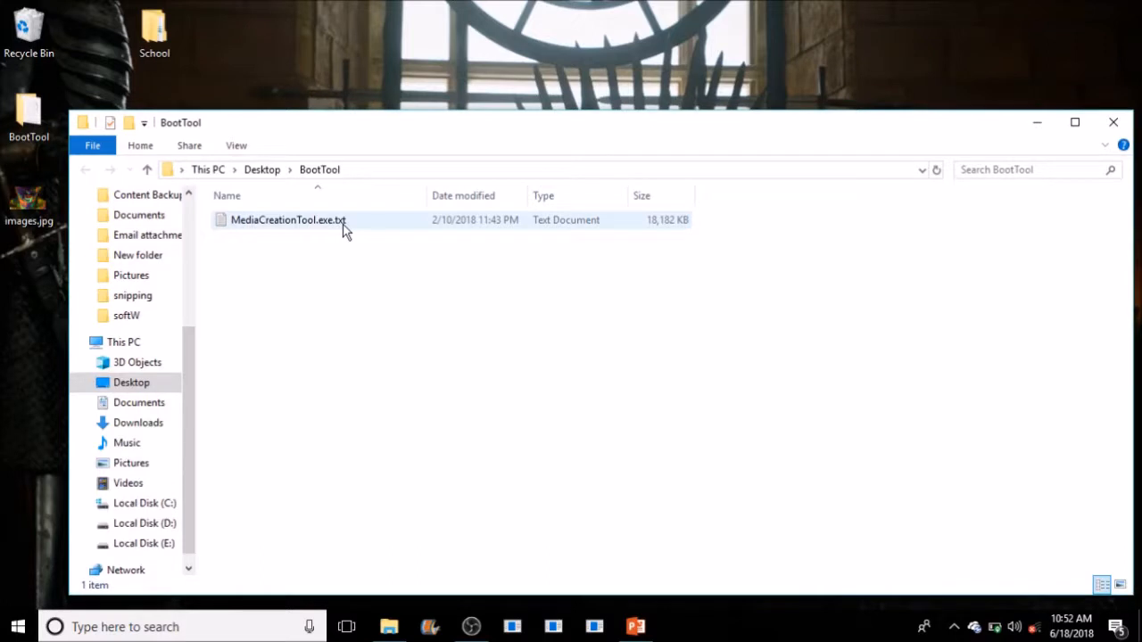
{"action": "left_click", "coordinate": [287, 219]}
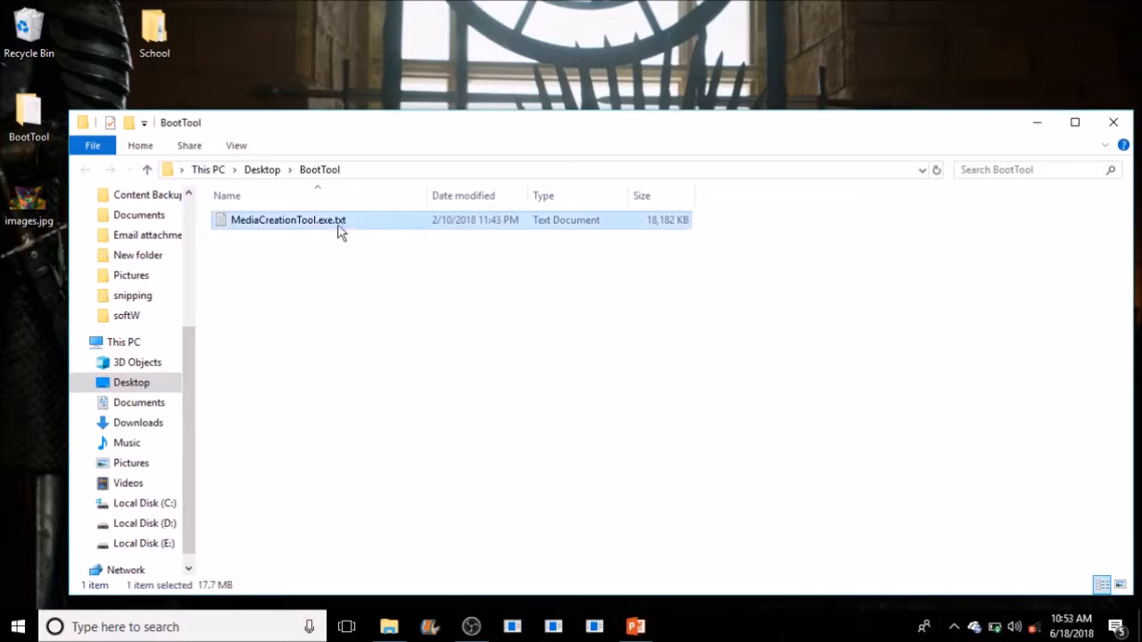
{"action": "left_click", "coordinate": [287, 220]}
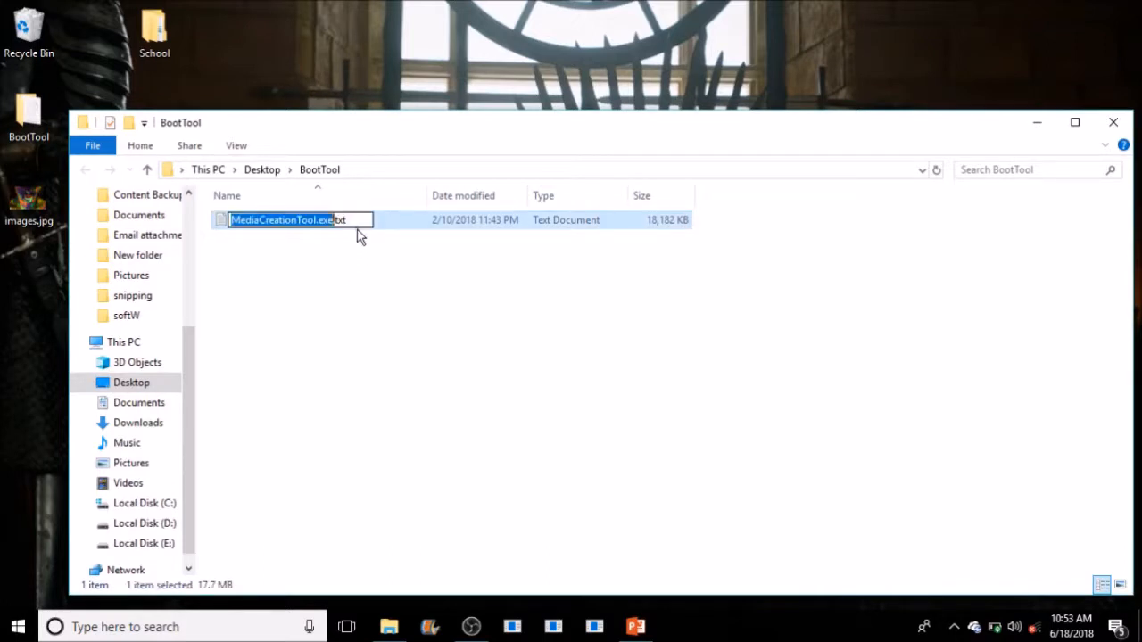
{"action": "left_click", "coordinate": [348, 219]}
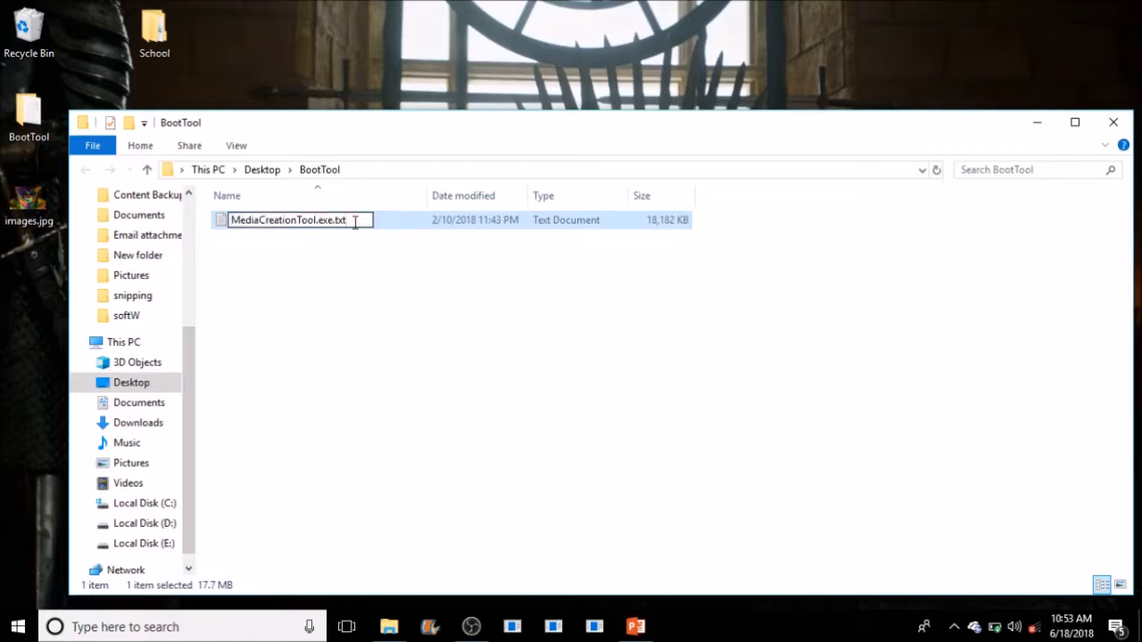
{"action": "key", "text": "Backspace"}
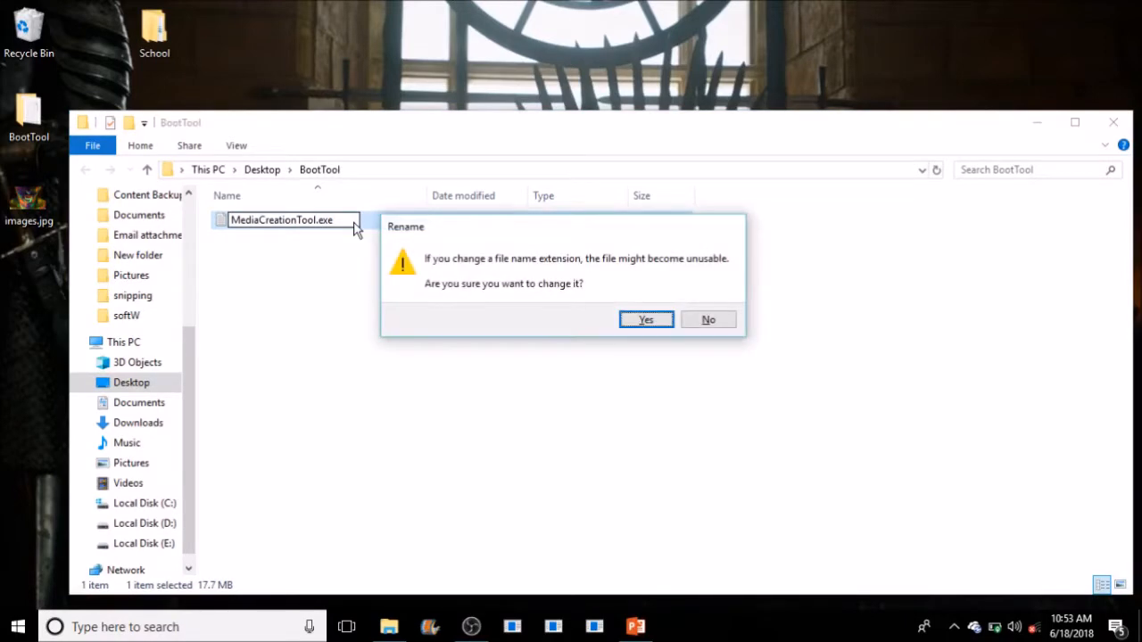
{"action": "left_click", "coordinate": [646, 319]}
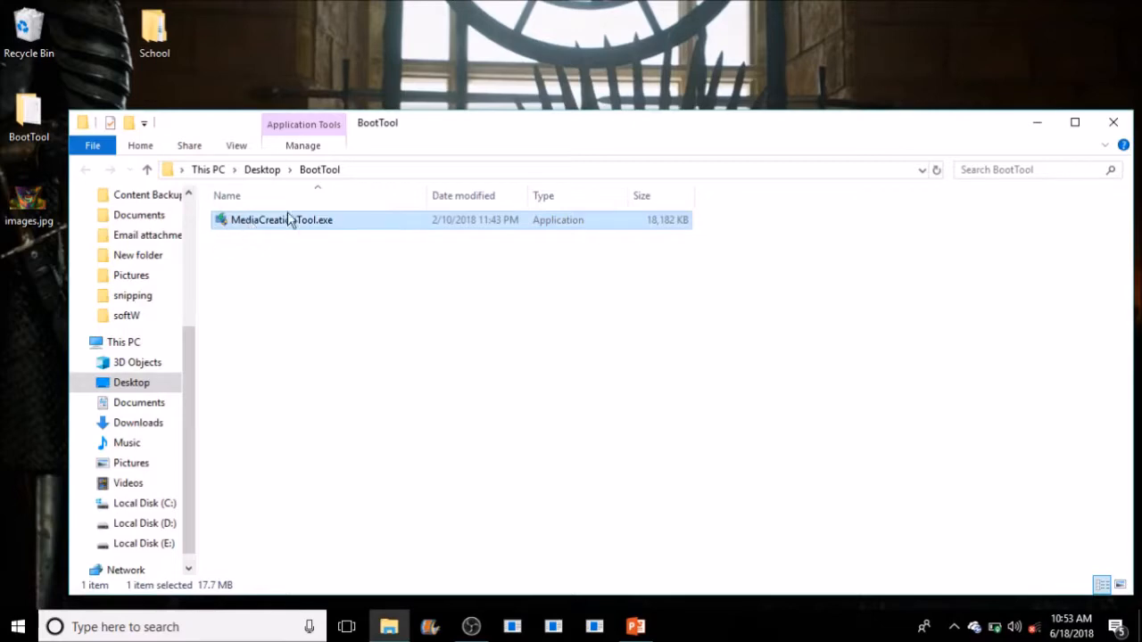
{"action": "mouse_move", "coordinate": [259, 215]}
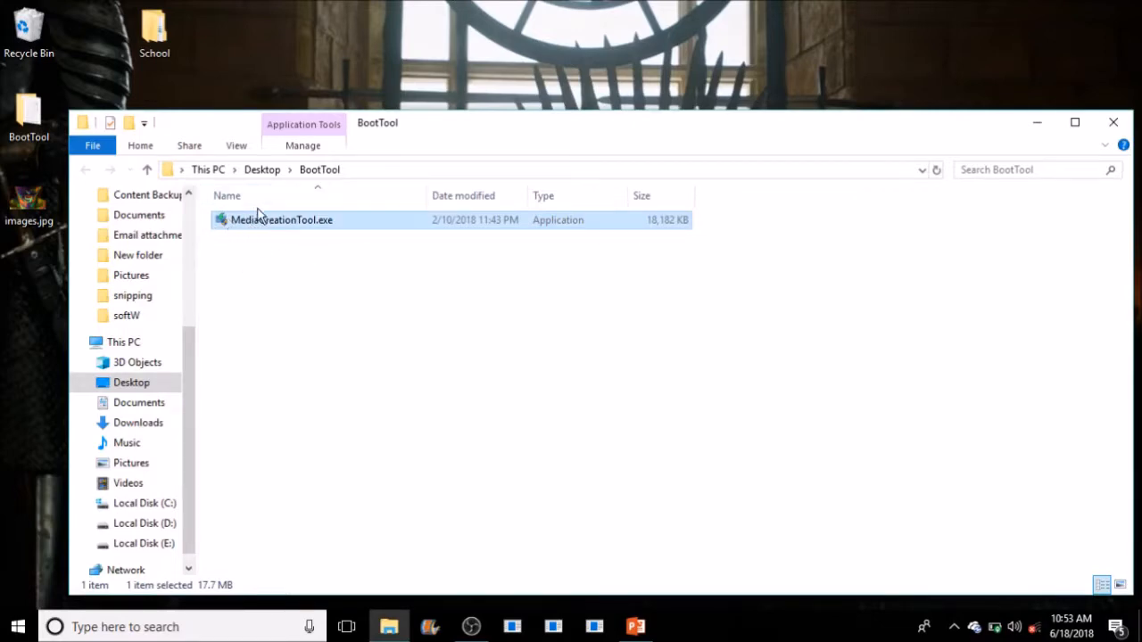
{"action": "mouse_move", "coordinate": [241, 230]}
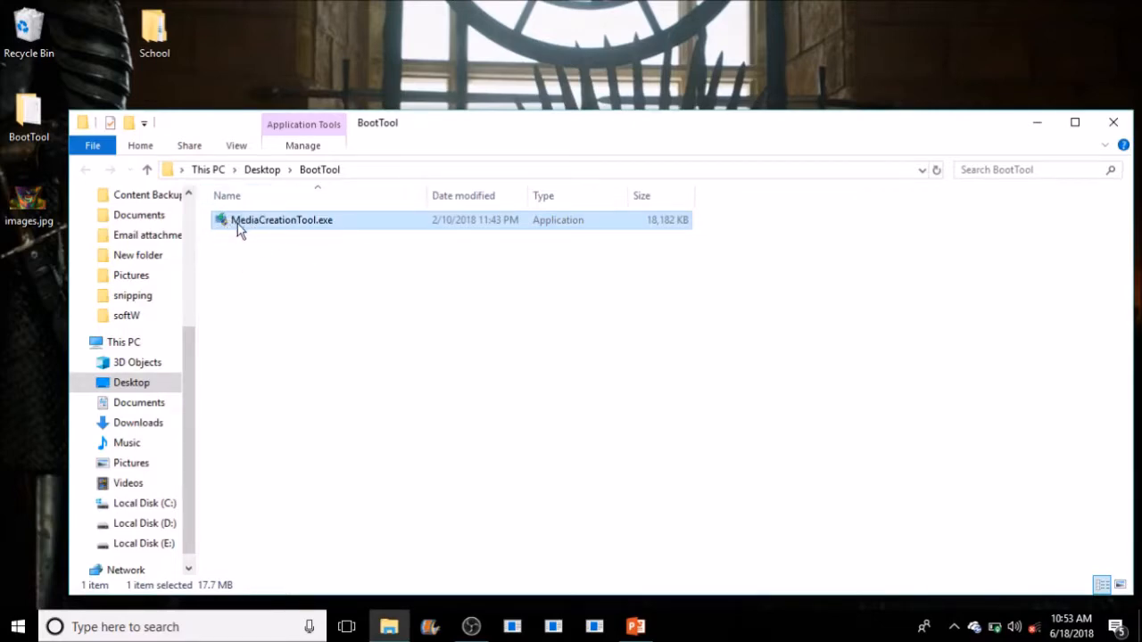
{"action": "mouse_move", "coordinate": [455, 254]}
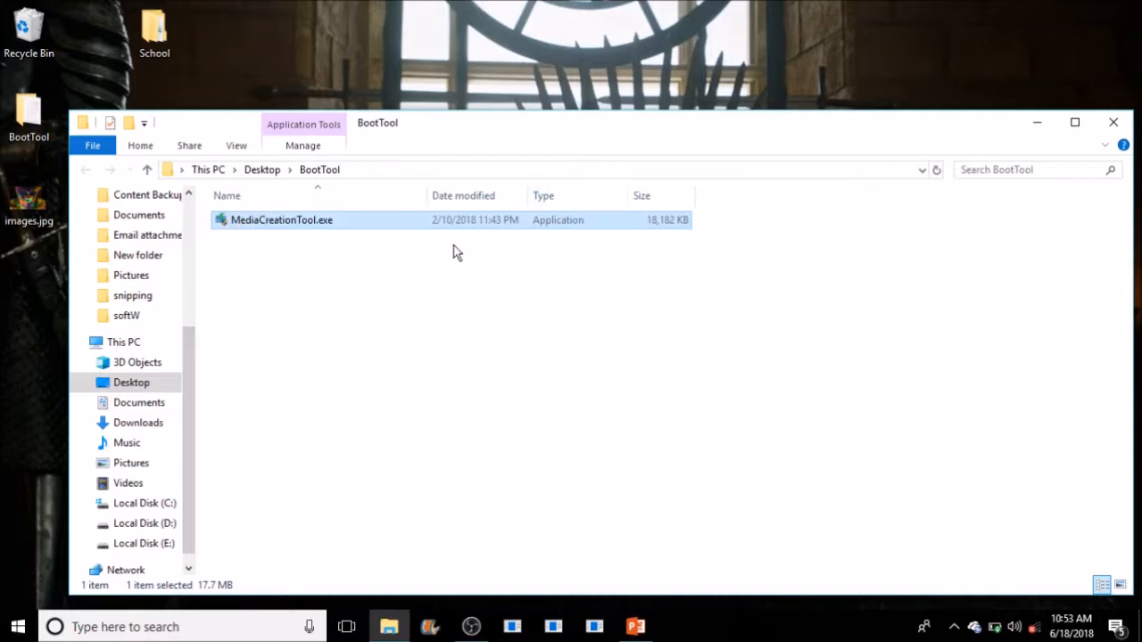
{"action": "mouse_move", "coordinate": [439, 239]}
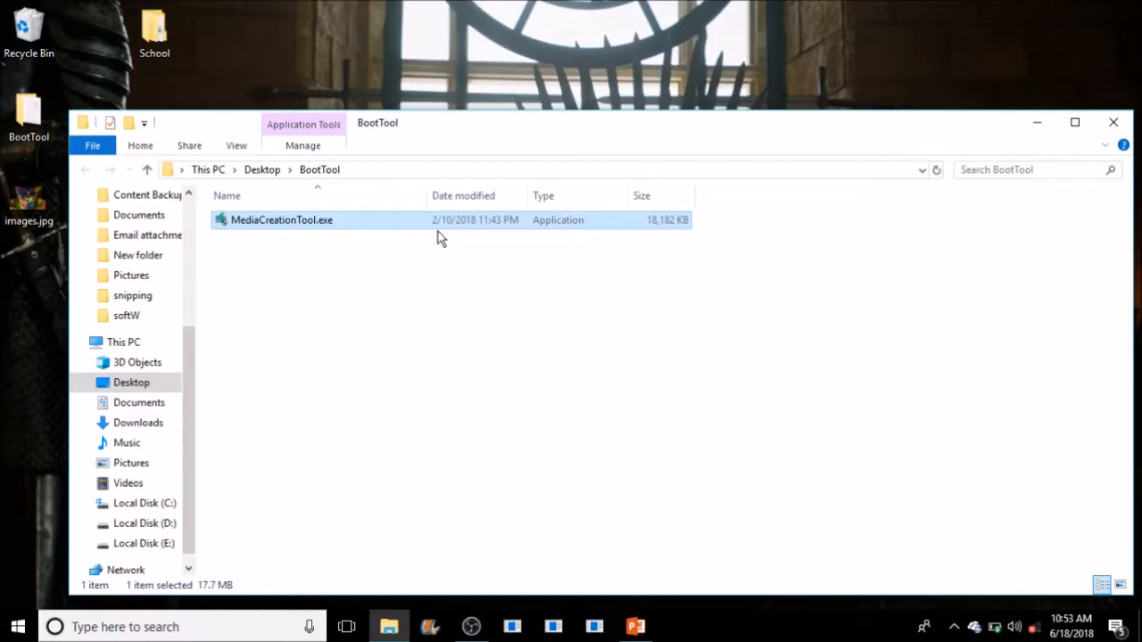
{"action": "mouse_move", "coordinate": [328, 232]}
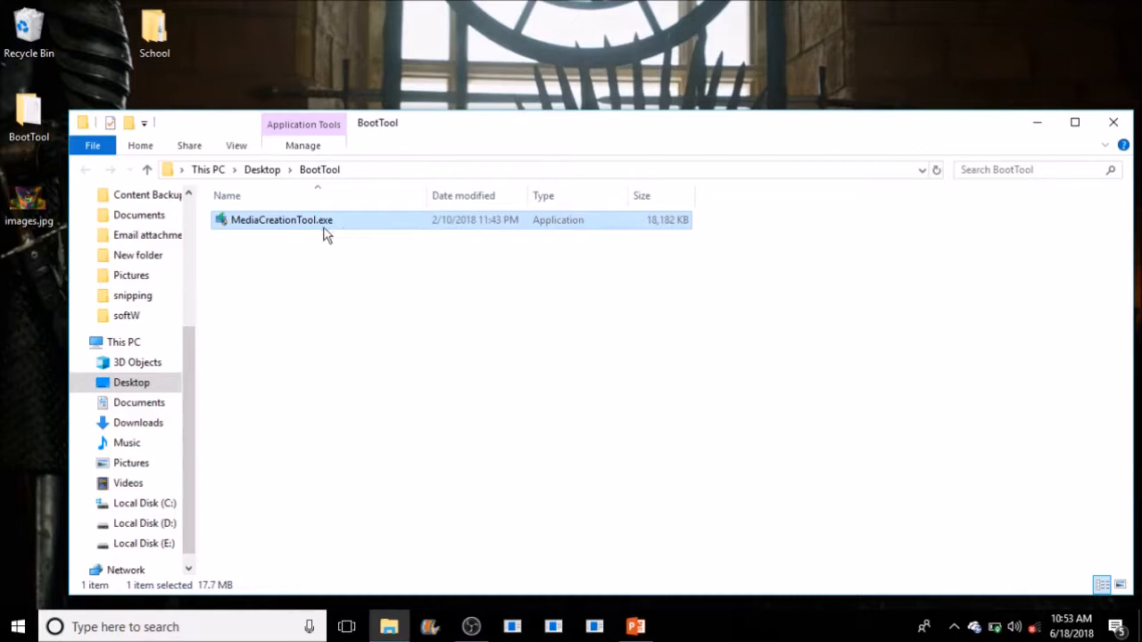
{"action": "mouse_move", "coordinate": [312, 222]}
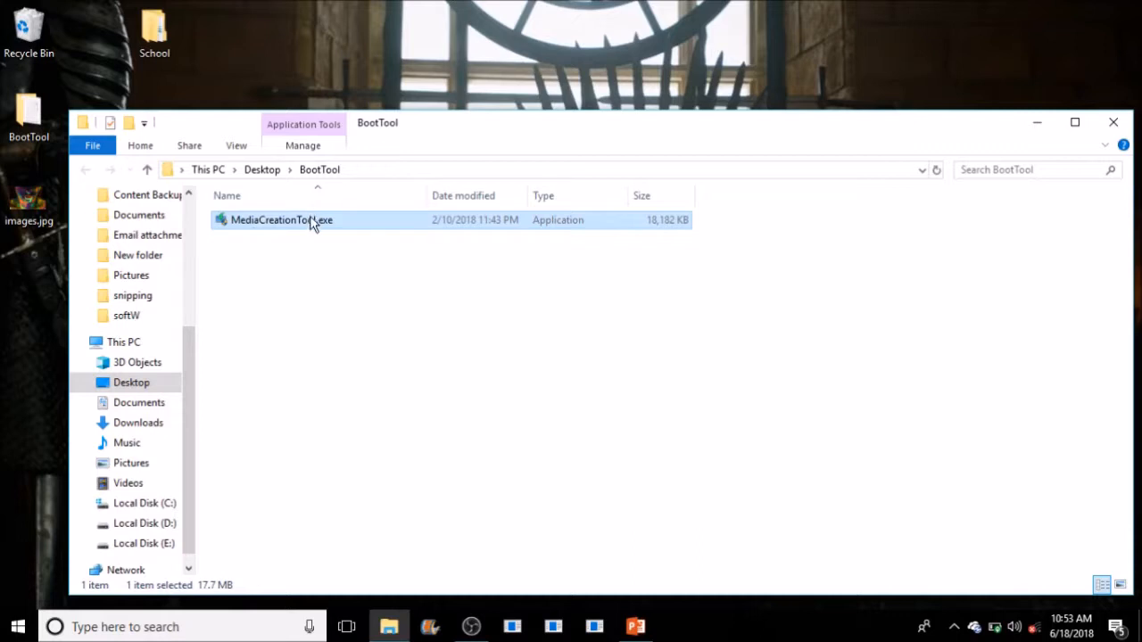
{"action": "mouse_move", "coordinate": [311, 231]}
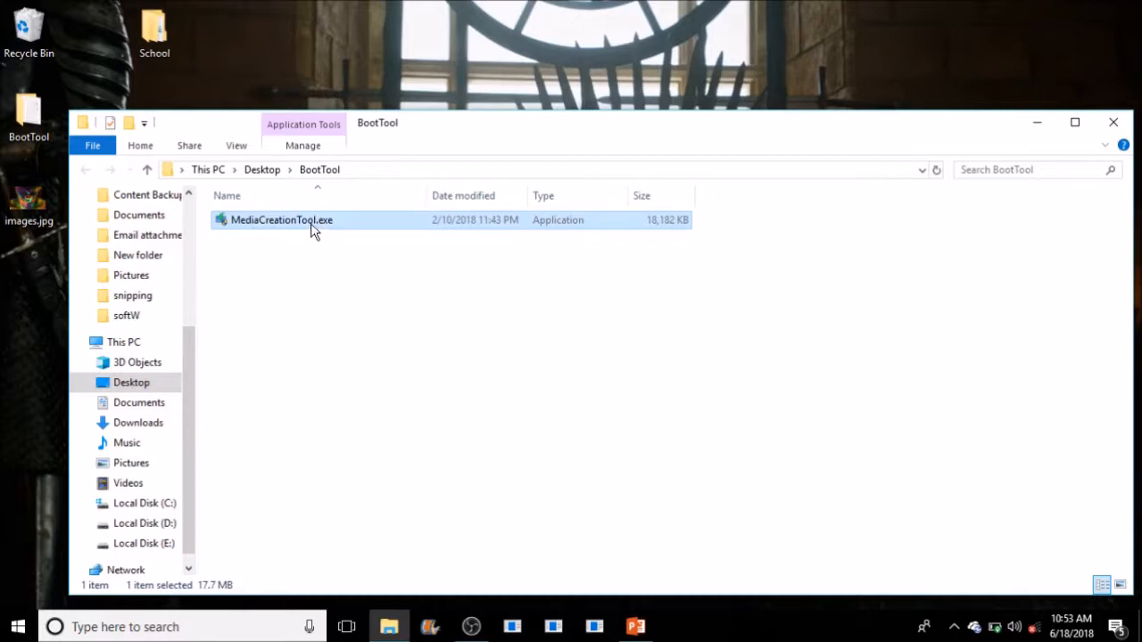
- Return to the presentation and advance to the 'Rename the file' slide
{"action": "double_click", "coordinate": [282, 219]}
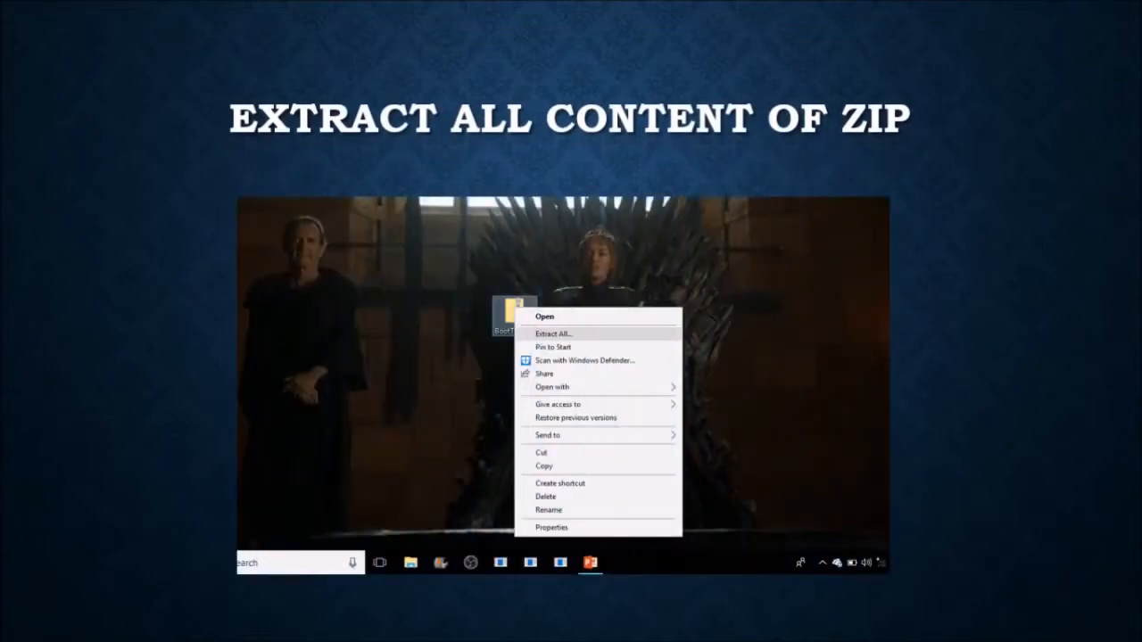
{"action": "left_click", "coordinate": [544, 315]}
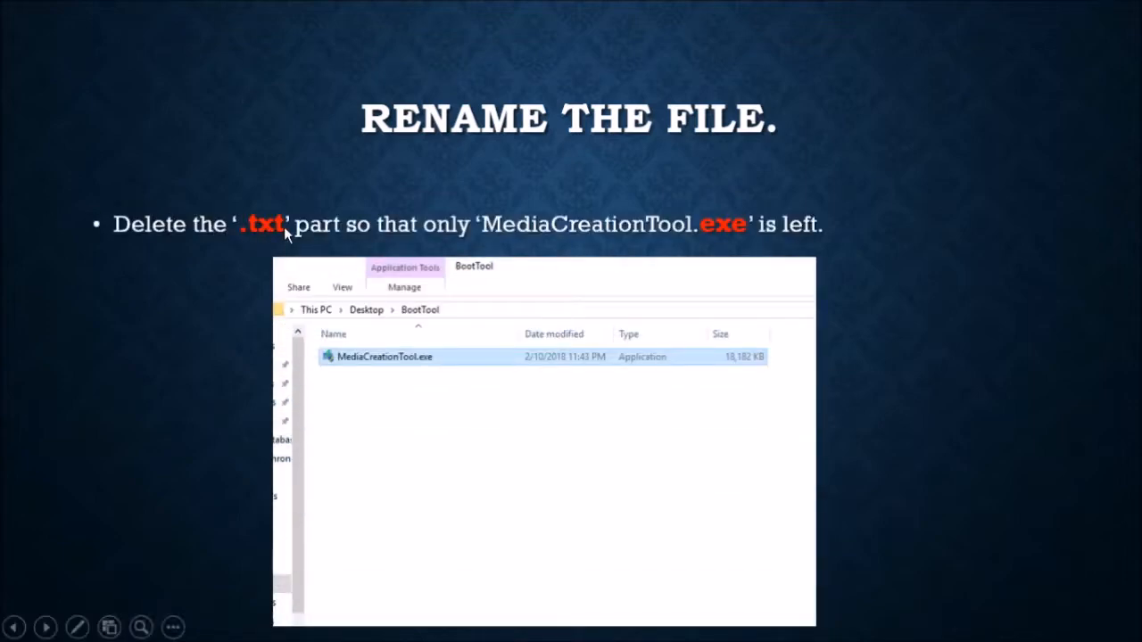
{"action": "mouse_move", "coordinate": [699, 241]}
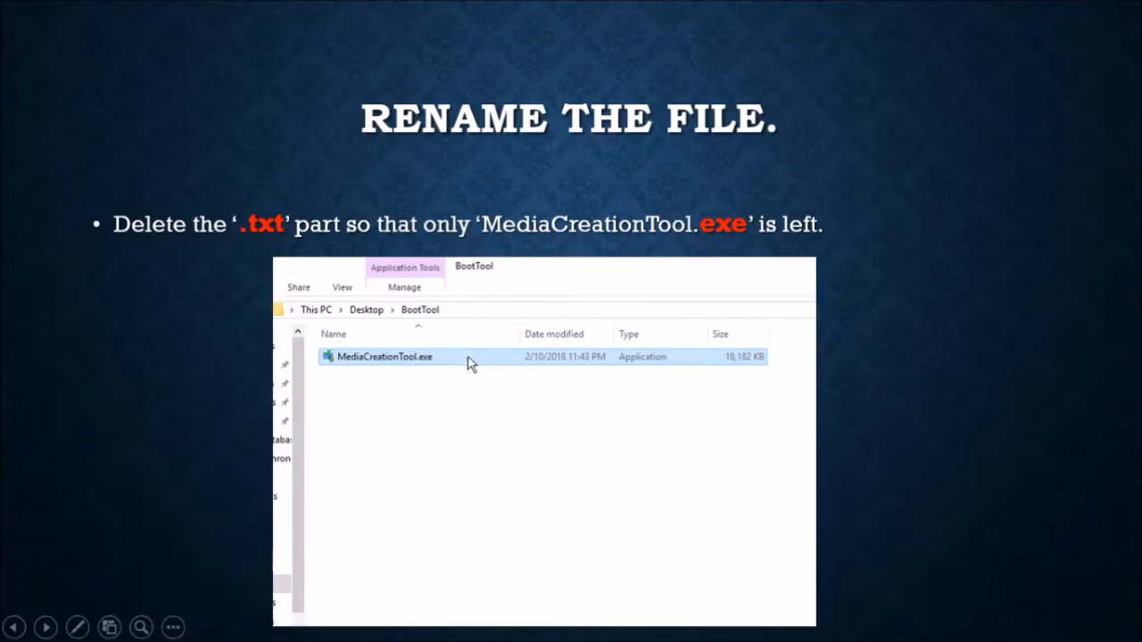
{"action": "mouse_move", "coordinate": [461, 377]}
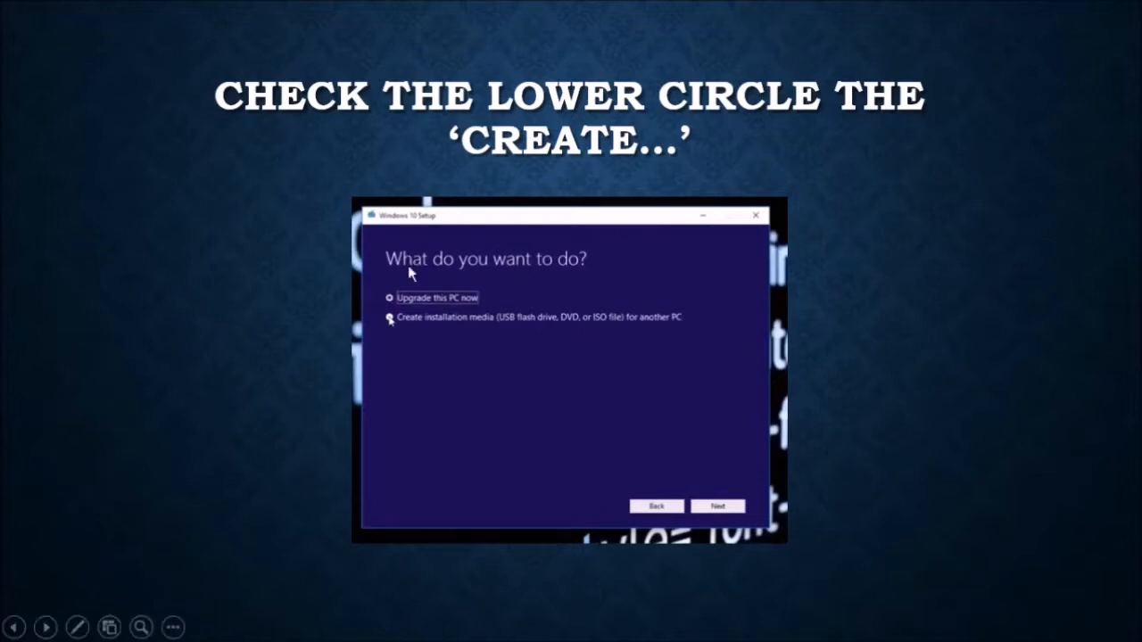
{"action": "mouse_move", "coordinate": [389, 300]}
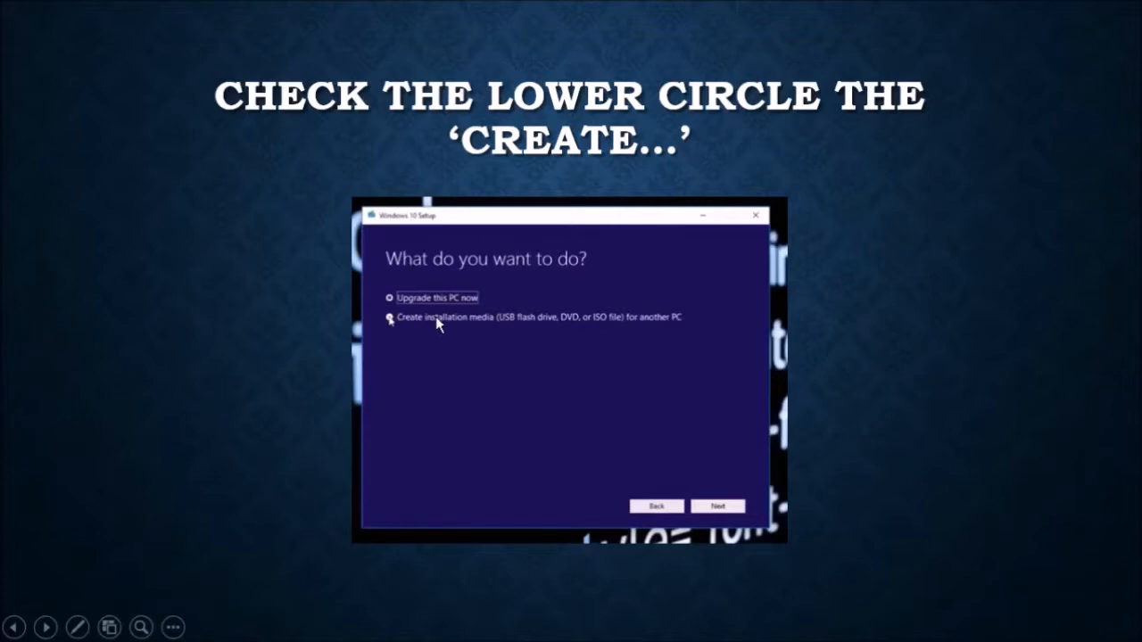
- Advance past the custom language and USB flash drive slides to the flash disk name slide
{"action": "left_click", "coordinate": [718, 506]}
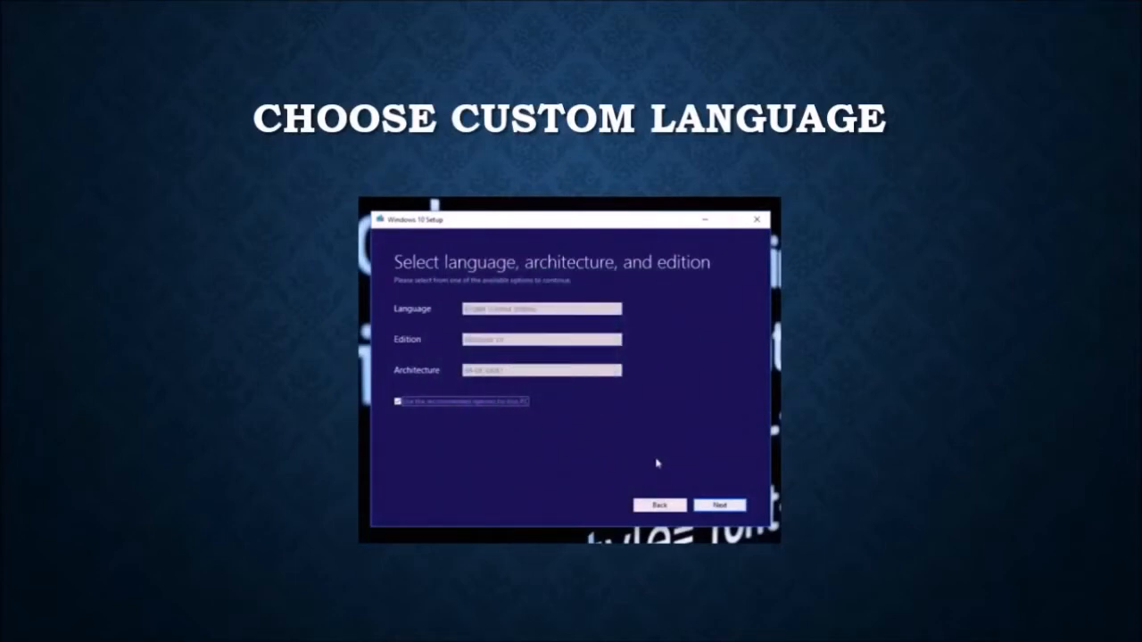
{"action": "left_click", "coordinate": [719, 505]}
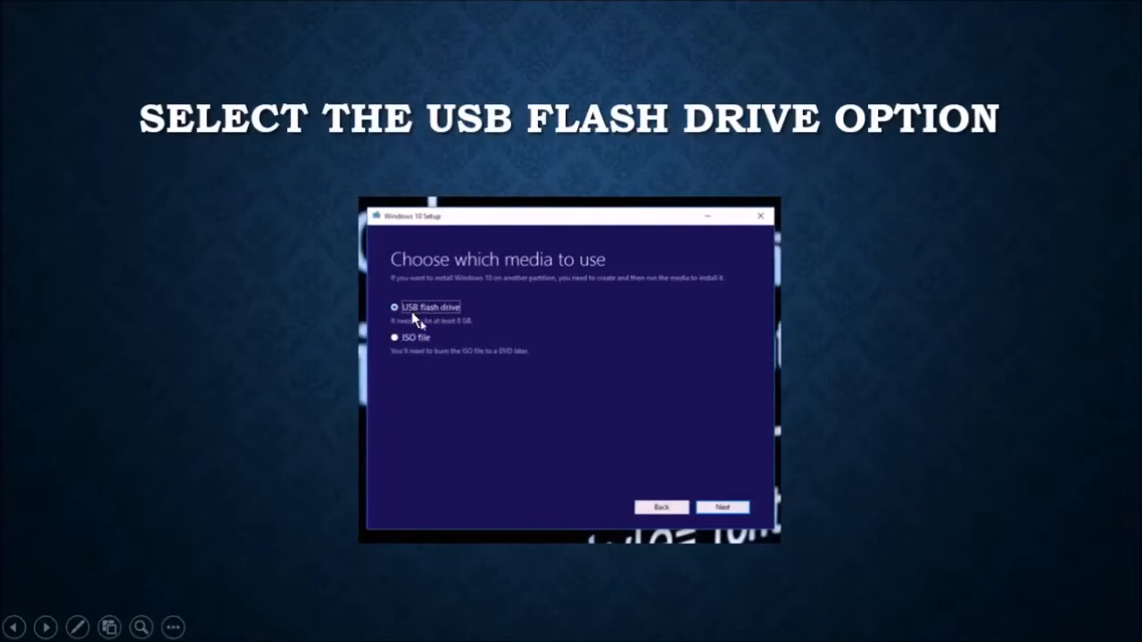
{"action": "mouse_move", "coordinate": [449, 336]}
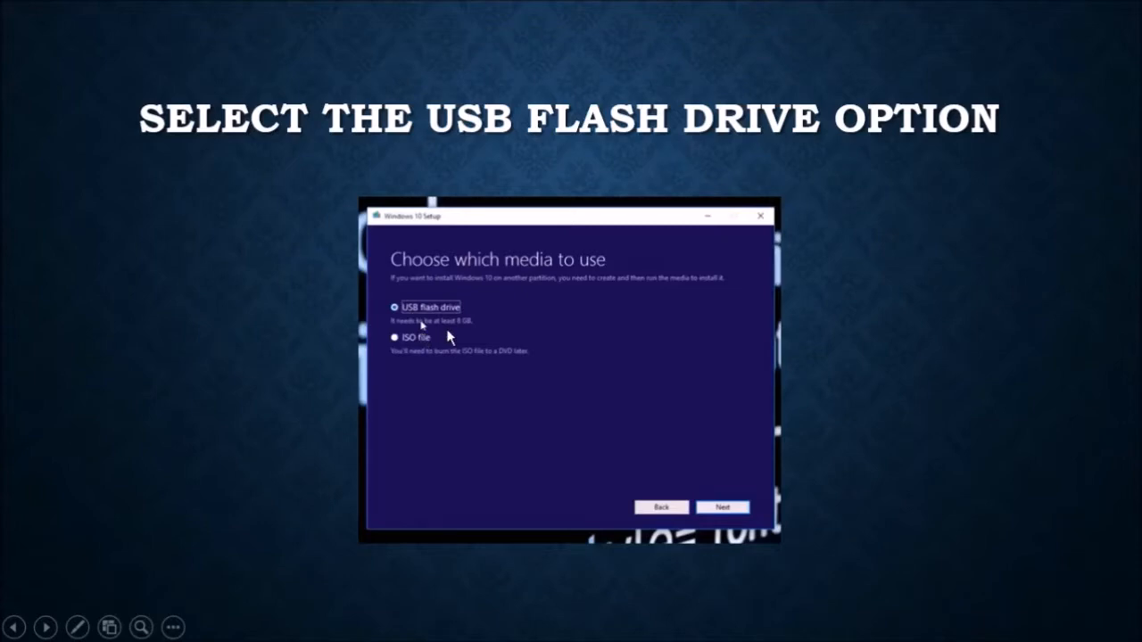
{"action": "left_click", "coordinate": [721, 507]}
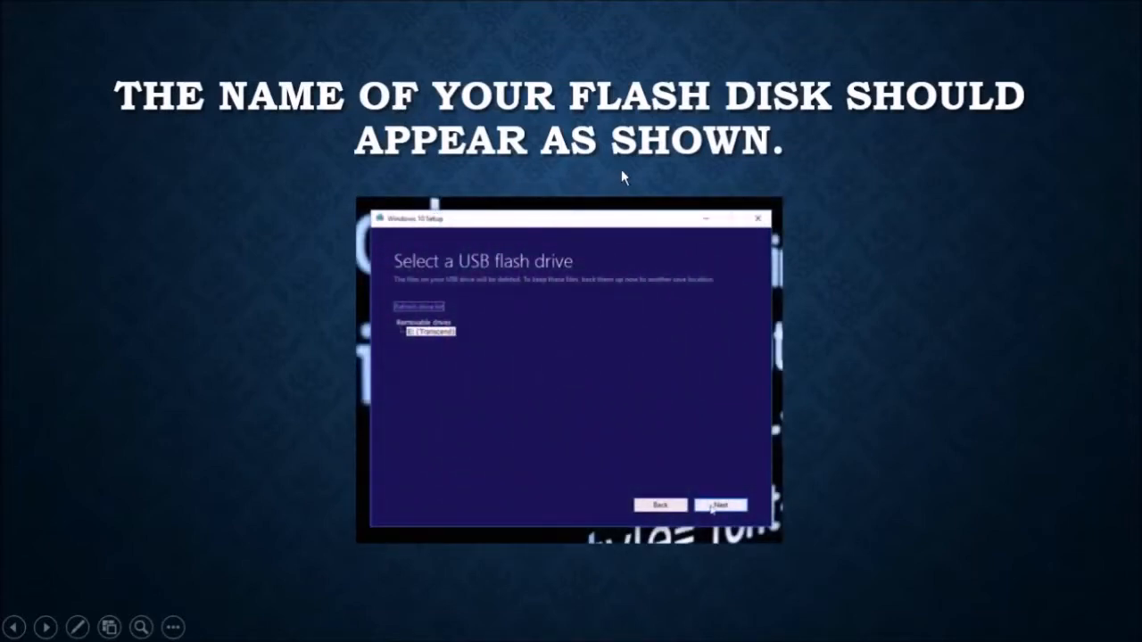
{"action": "mouse_move", "coordinate": [360, 373]}
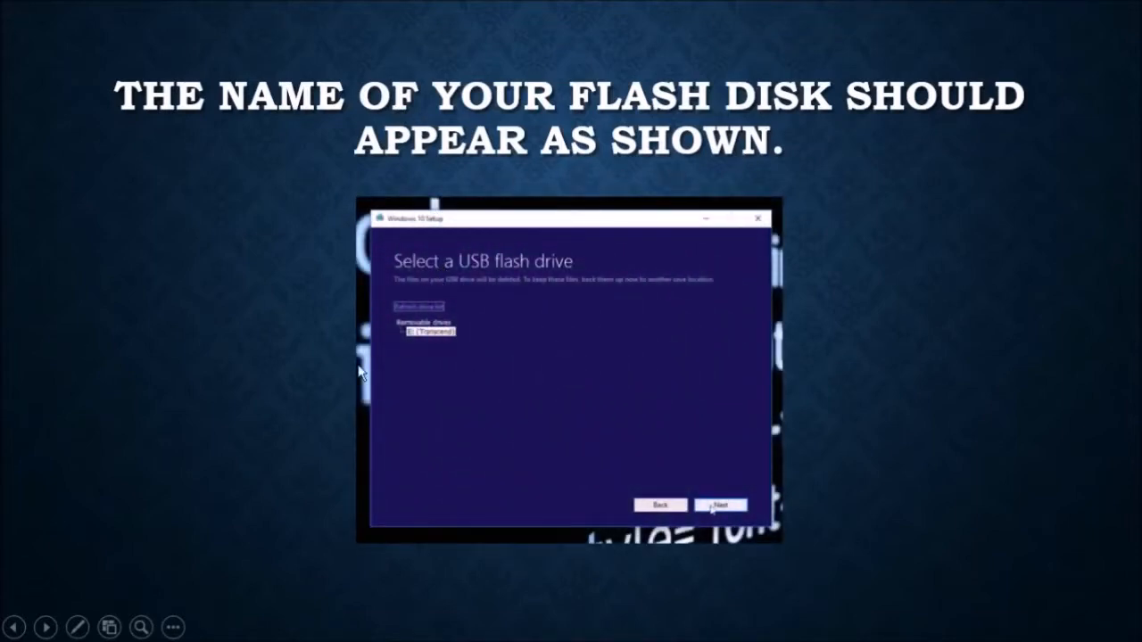
{"action": "mouse_move", "coordinate": [403, 396]}
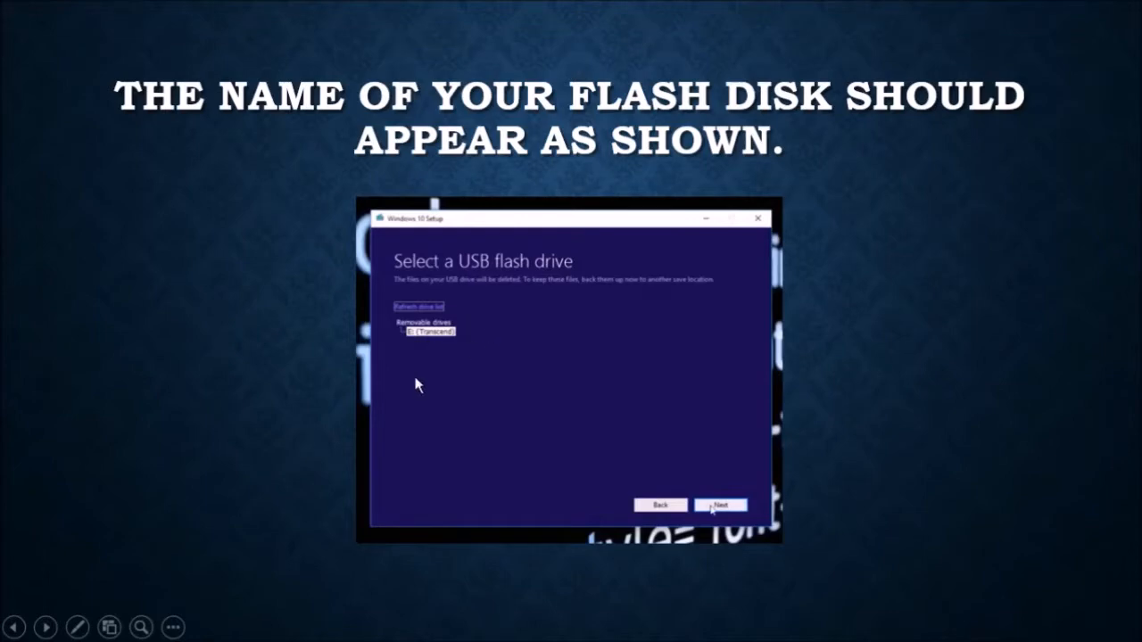
{"action": "mouse_move", "coordinate": [446, 357]}
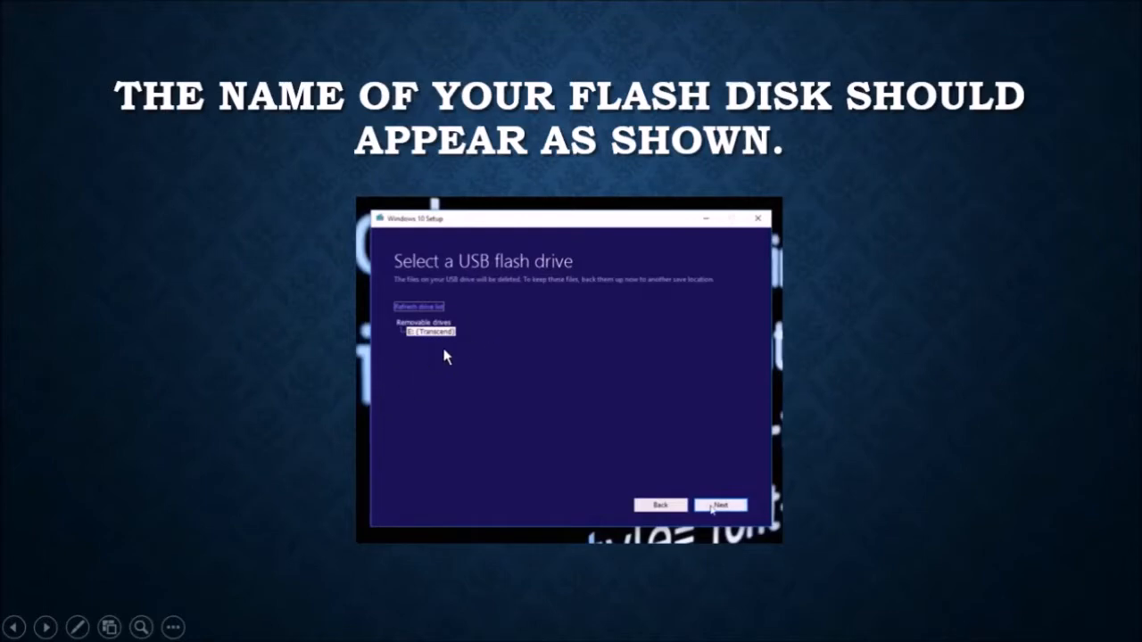
{"action": "mouse_move", "coordinate": [455, 346]}
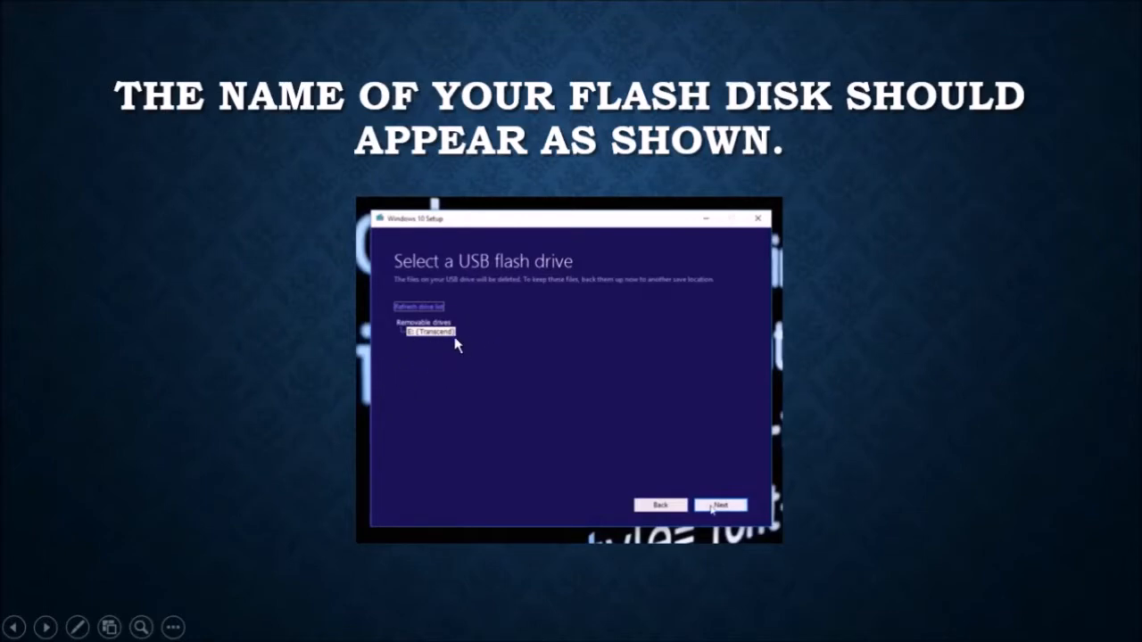
- Advance to the 'The download will begin. Might take a while' slide
{"action": "left_click", "coordinate": [719, 503]}
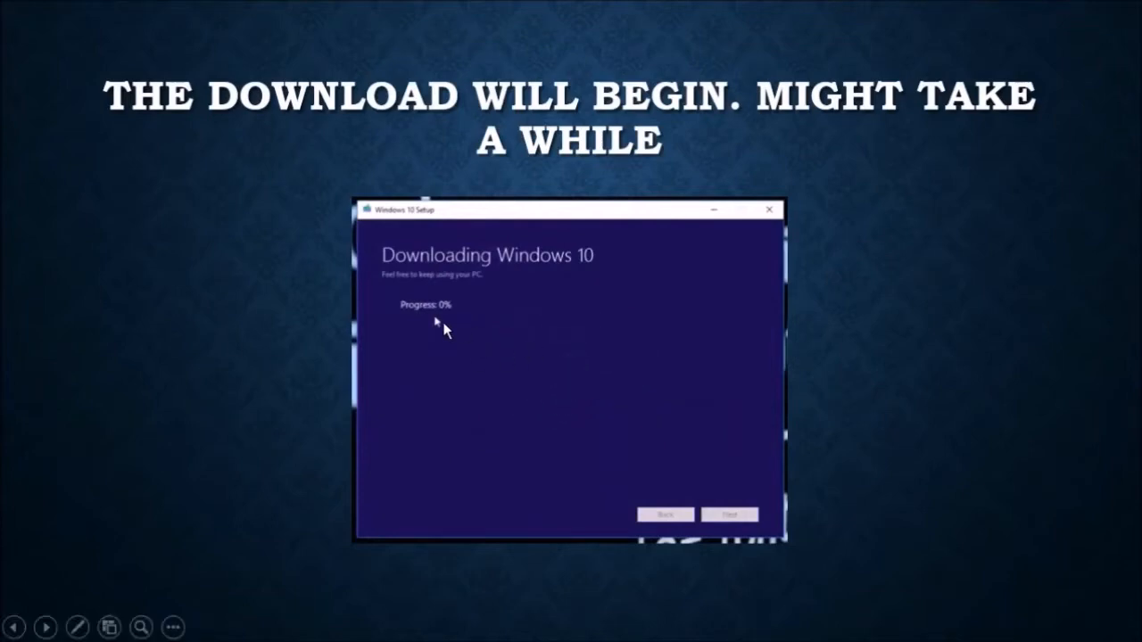
{"action": "mouse_move", "coordinate": [587, 380]}
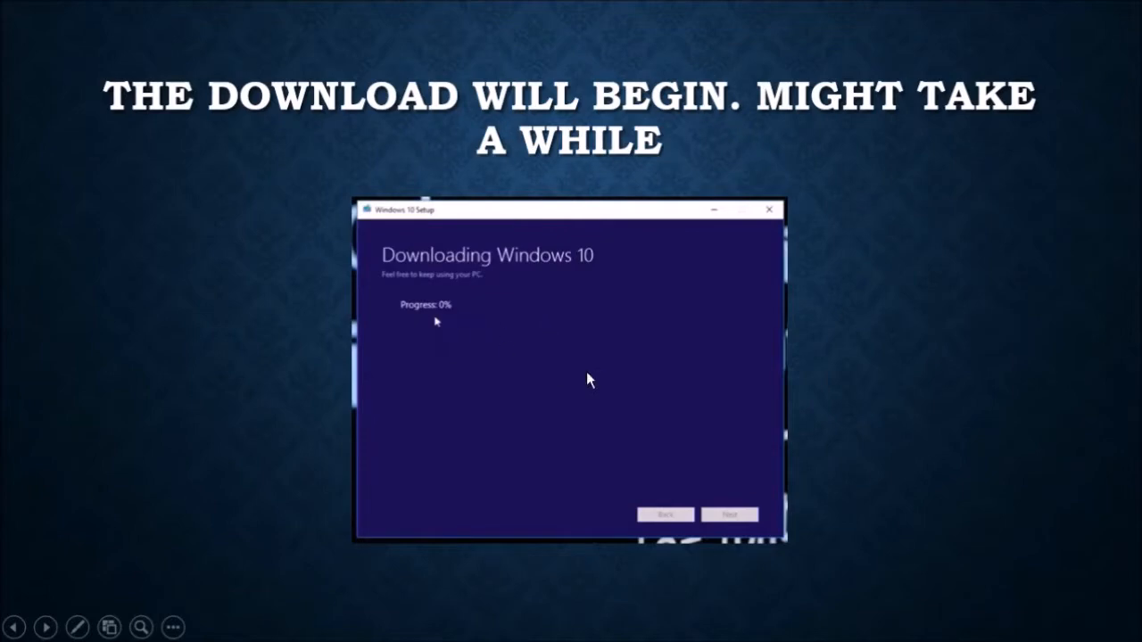
{"action": "mouse_move", "coordinate": [500, 410]}
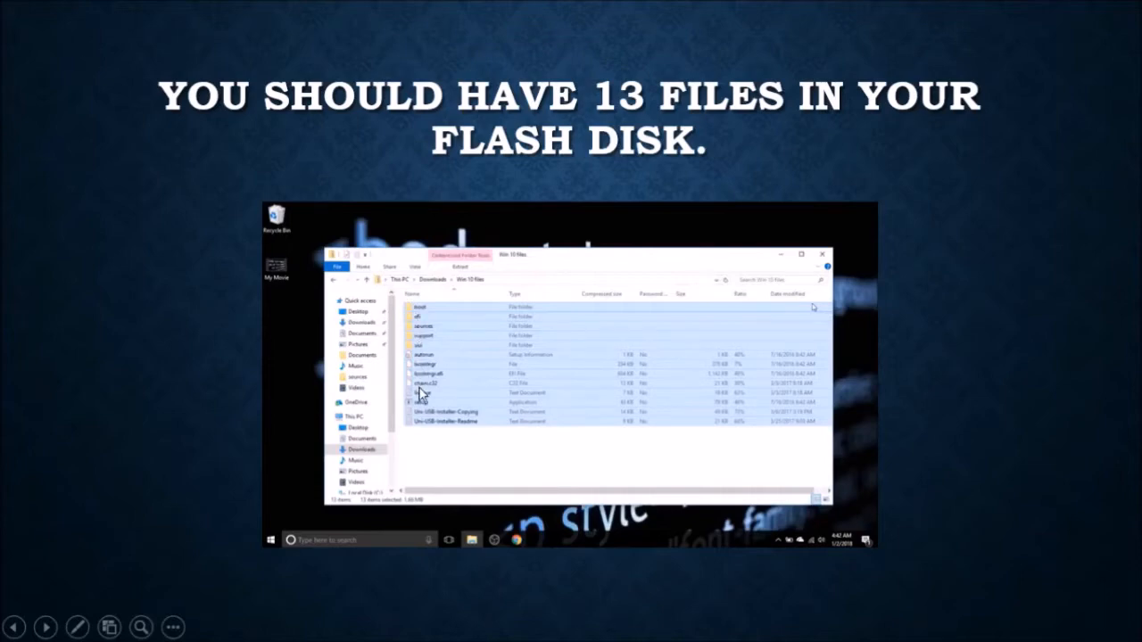
{"action": "mouse_move", "coordinate": [421, 328]}
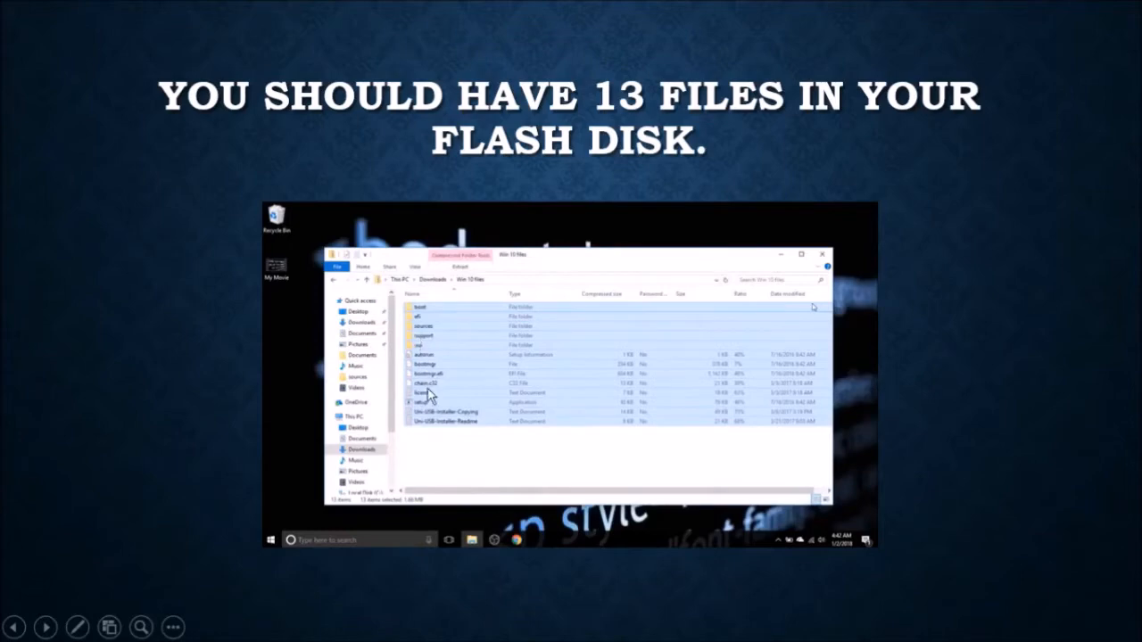
{"action": "mouse_move", "coordinate": [438, 378]}
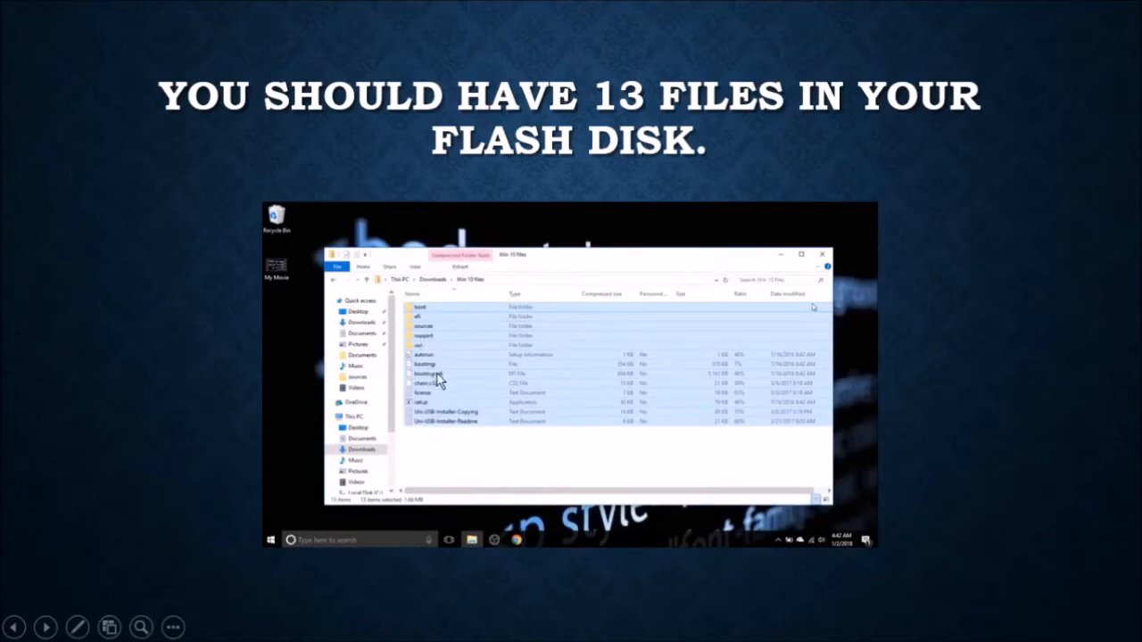
{"action": "mouse_move", "coordinate": [435, 369]}
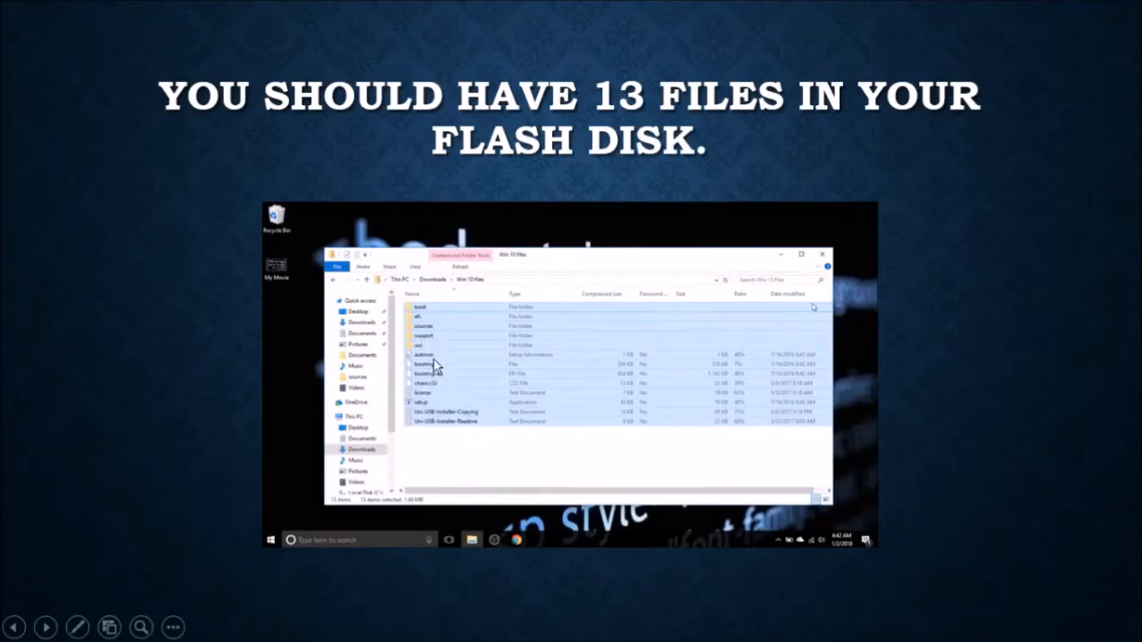
{"action": "mouse_move", "coordinate": [373, 342]}
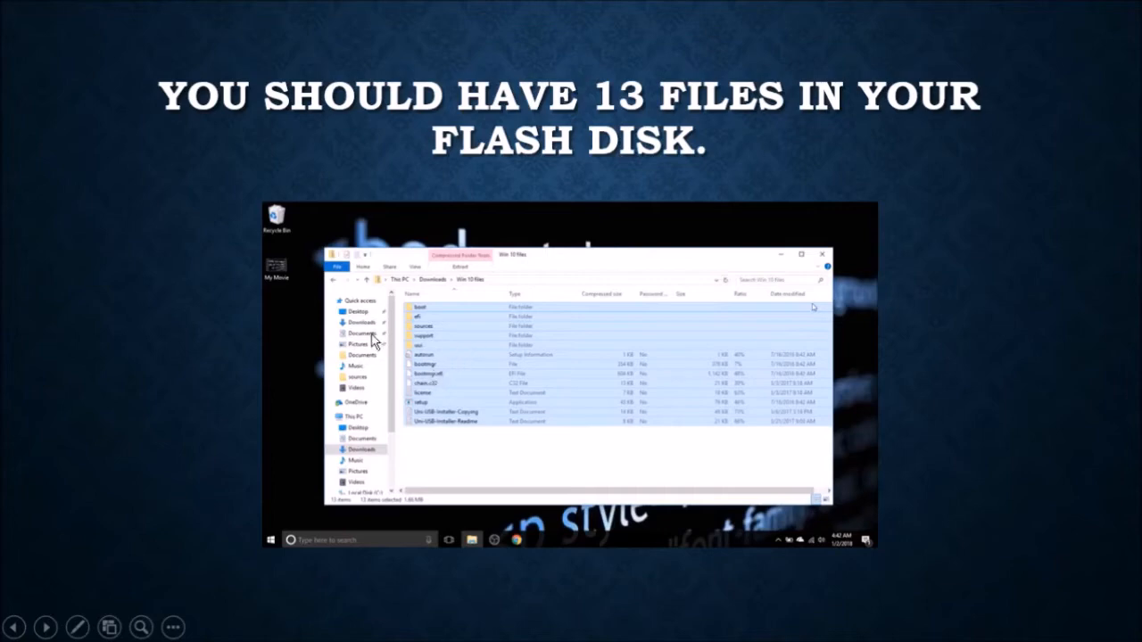
{"action": "mouse_move", "coordinate": [587, 407]}
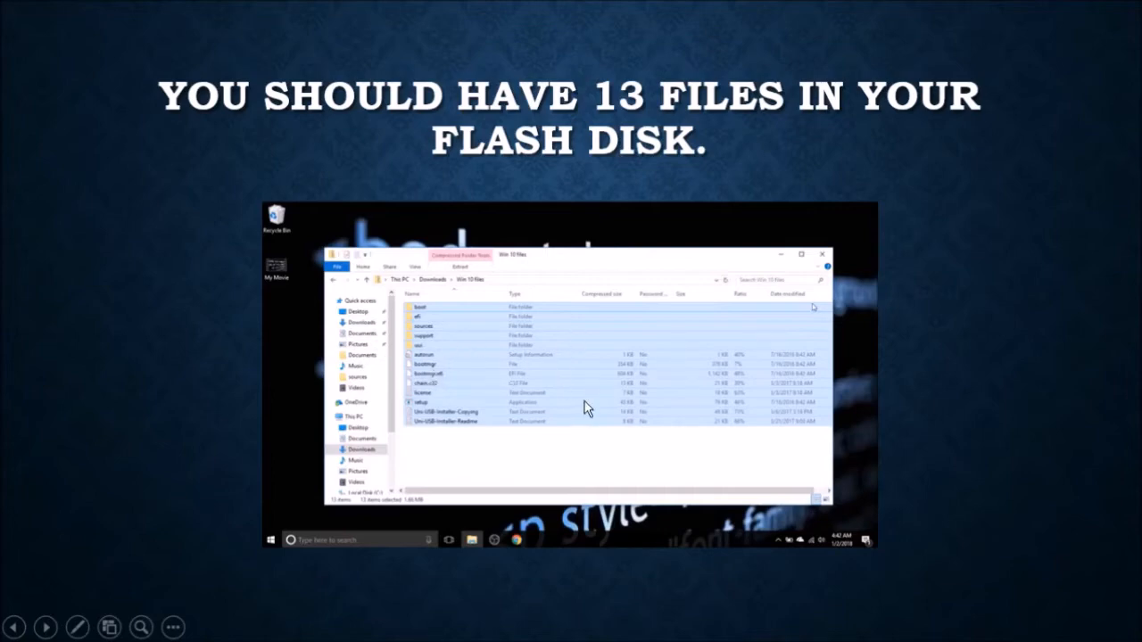
{"action": "mouse_move", "coordinate": [663, 375]}
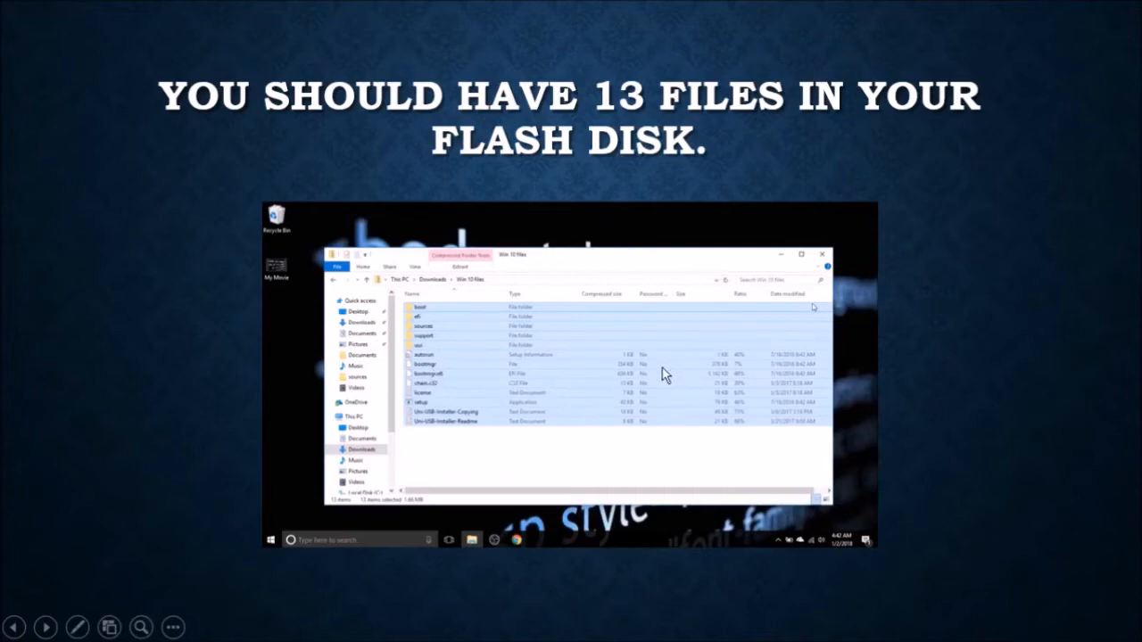
{"action": "mouse_move", "coordinate": [546, 391]}
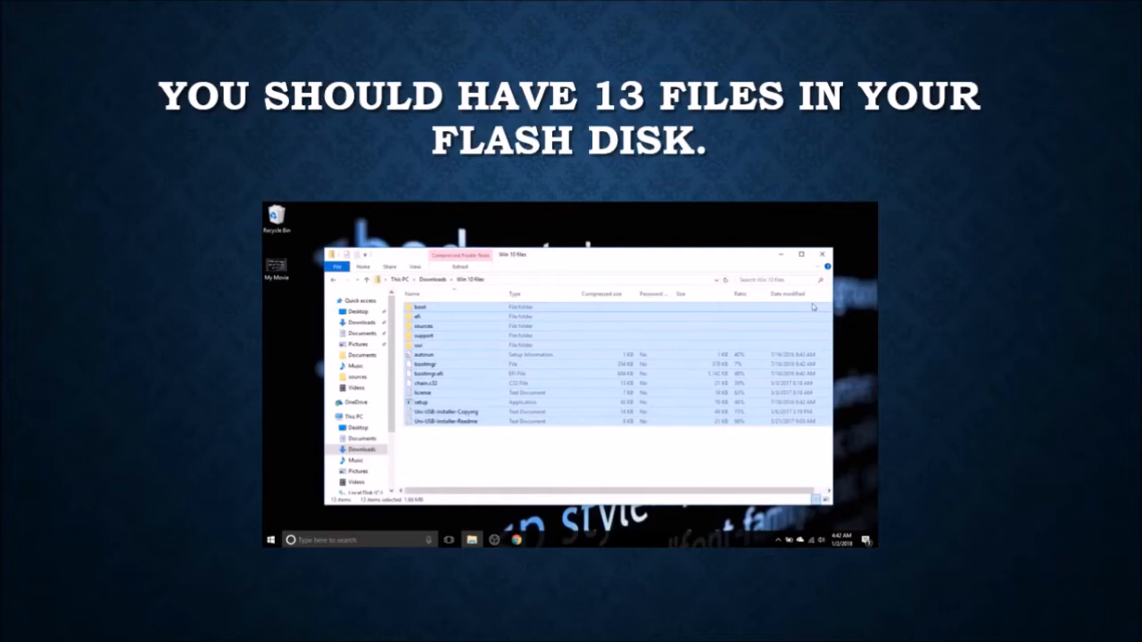
{"action": "mouse_move", "coordinate": [717, 182]}
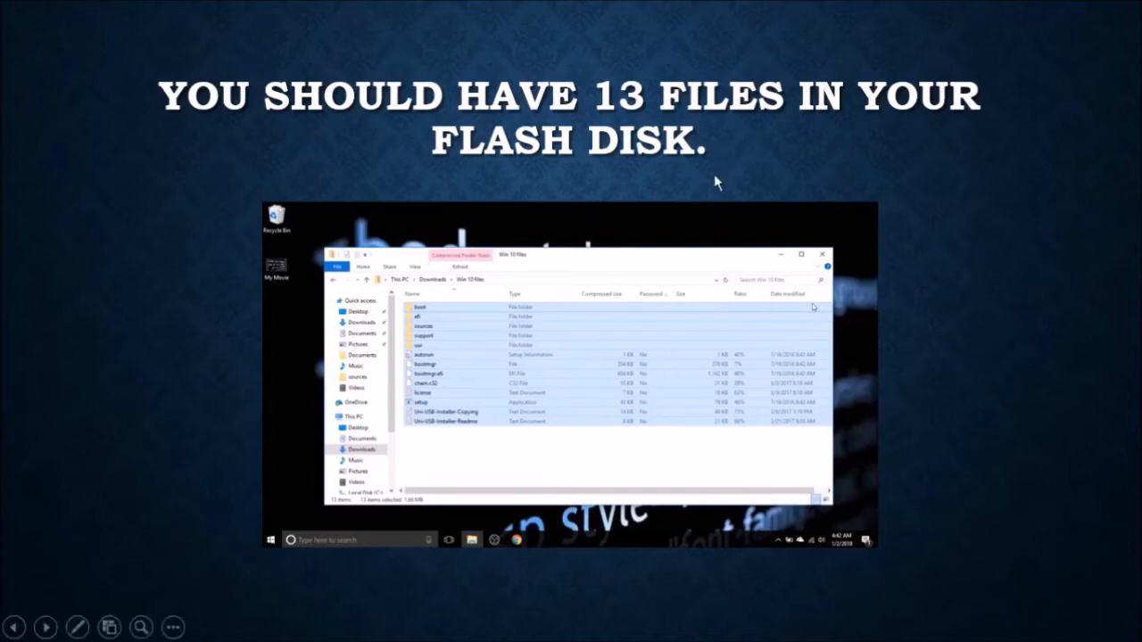
{"action": "mouse_move", "coordinate": [649, 346]}
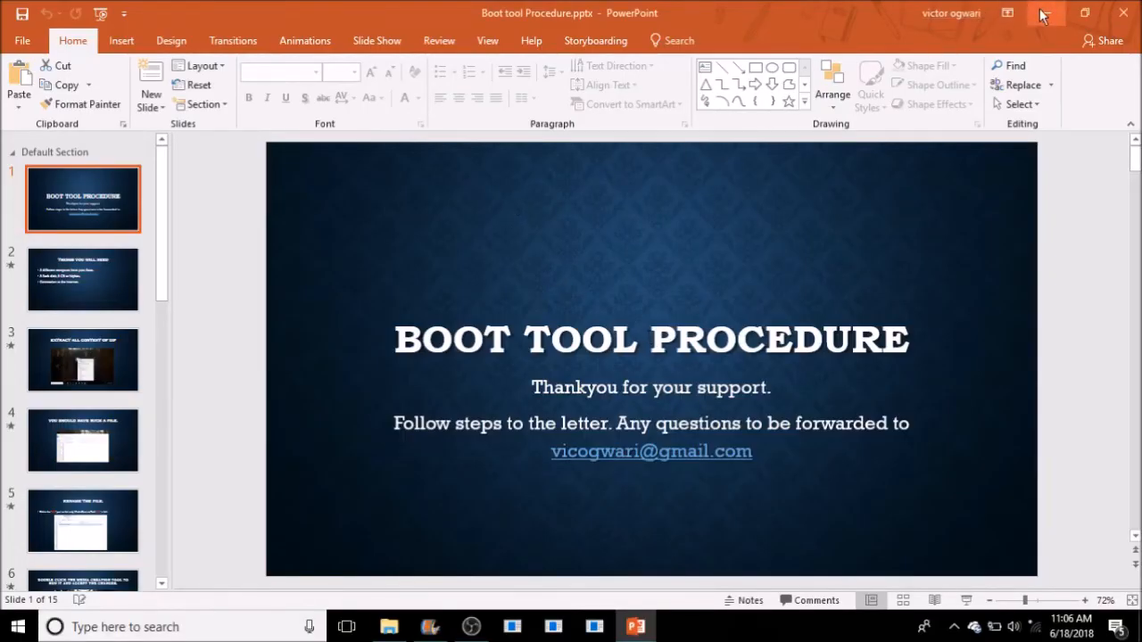
- Minimize PowerPoint and move BootTool.zip to the top row beside the BootTool folder
{"action": "left_click", "coordinate": [1046, 12]}
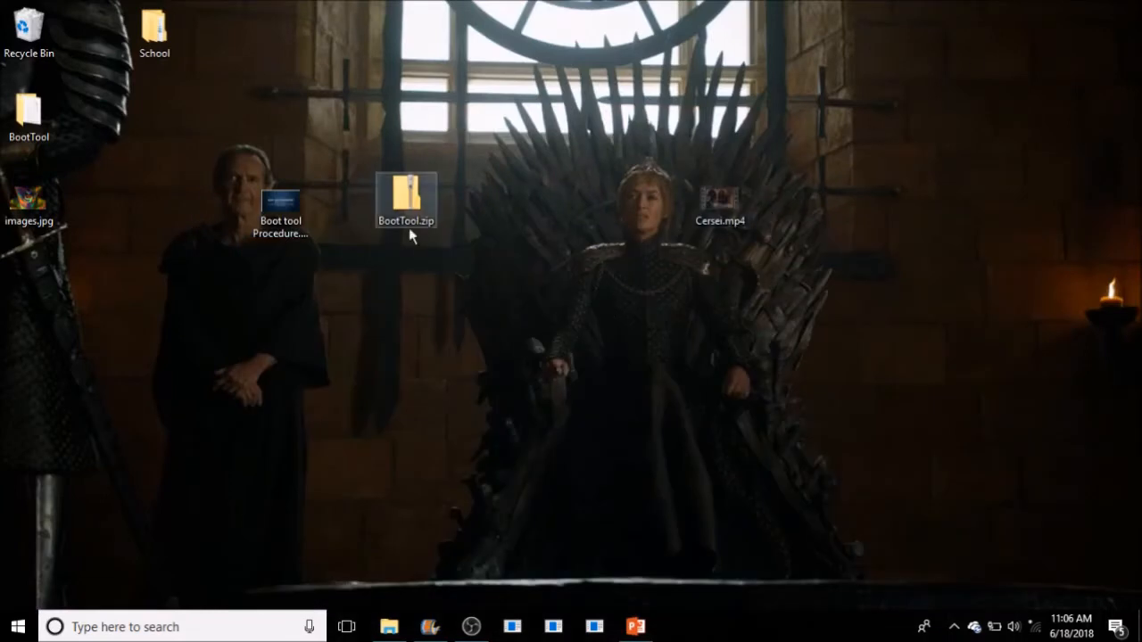
{"action": "left_click_drag", "start_coordinate": [407, 200], "coordinate": [407, 284]}
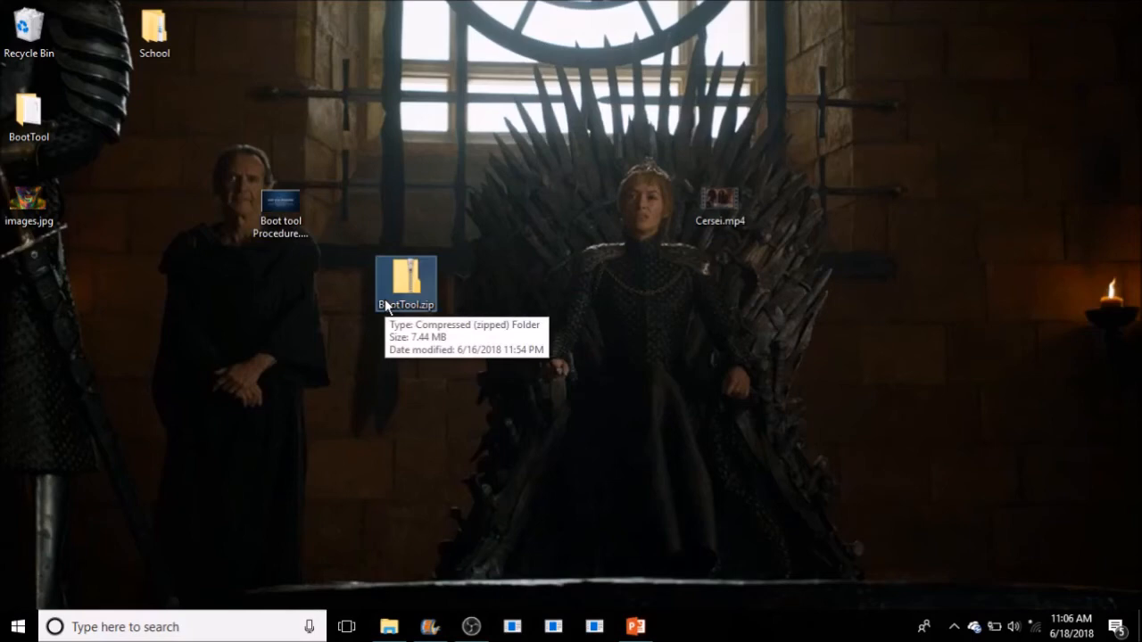
{"action": "mouse_move", "coordinate": [401, 293]}
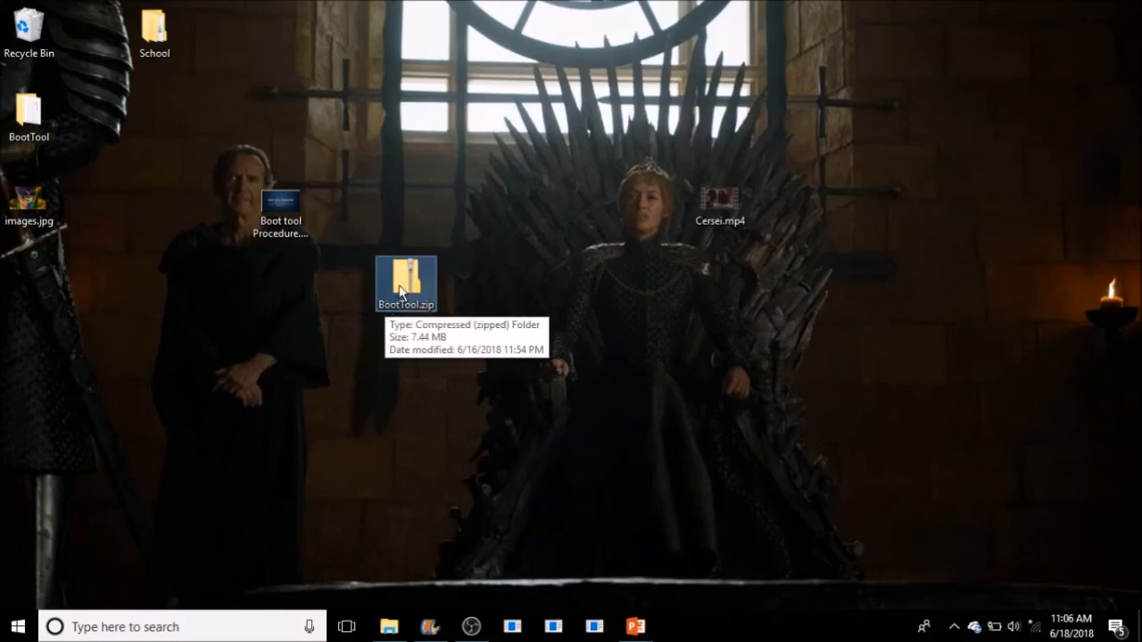
{"action": "left_click_drag", "start_coordinate": [407, 282], "coordinate": [407, 198]}
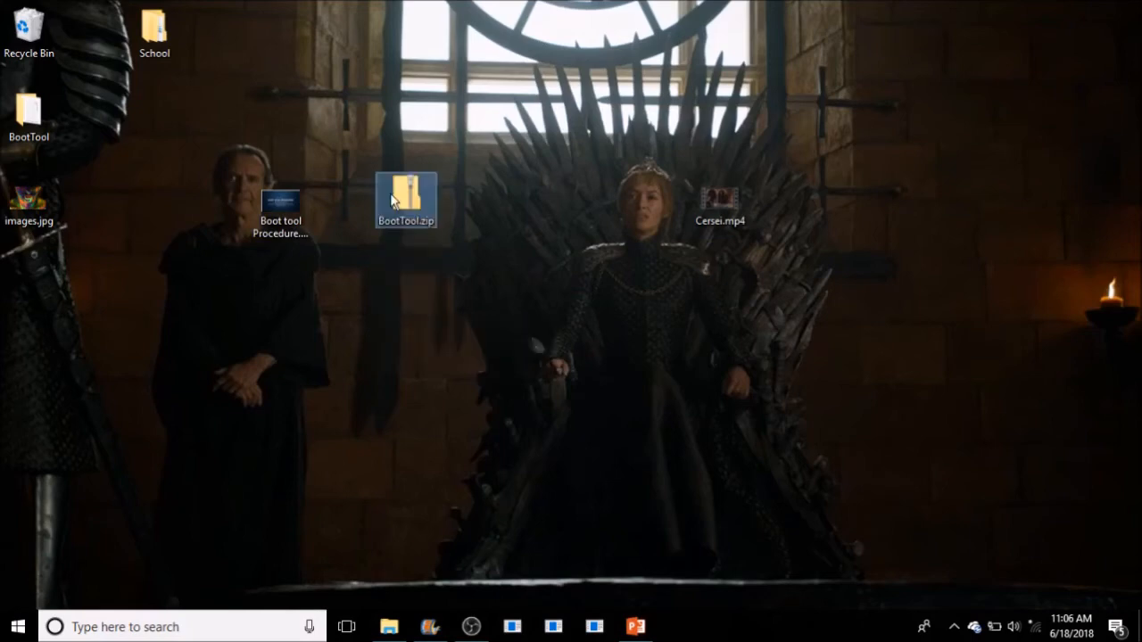
{"action": "left_click_drag", "start_coordinate": [407, 196], "coordinate": [278, 307]}
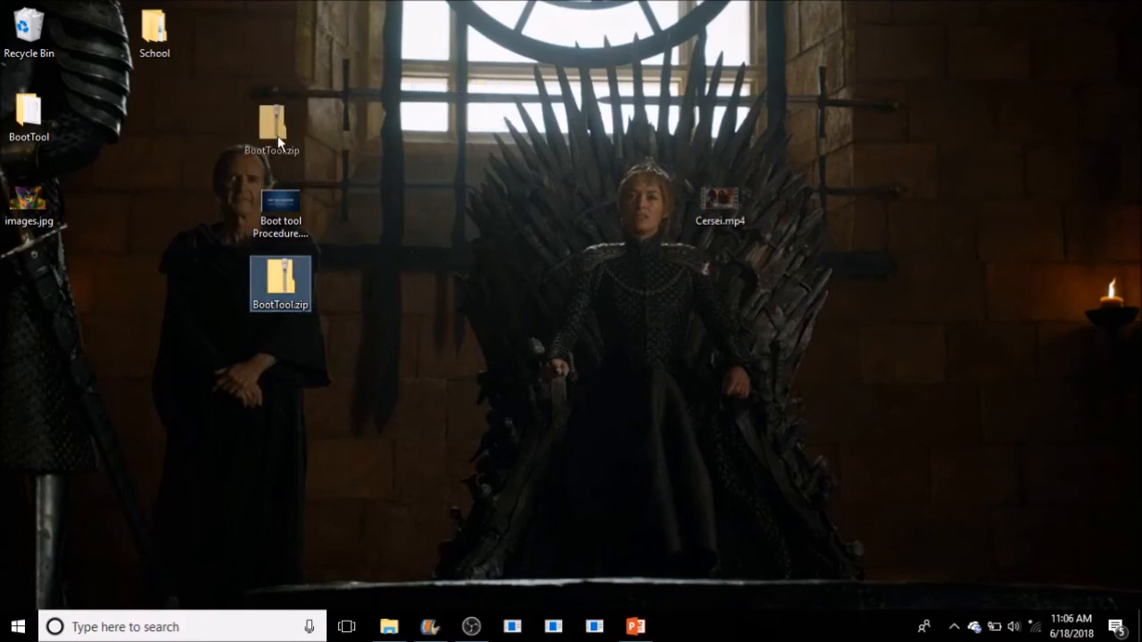
{"action": "left_click_drag", "start_coordinate": [280, 284], "coordinate": [280, 116]}
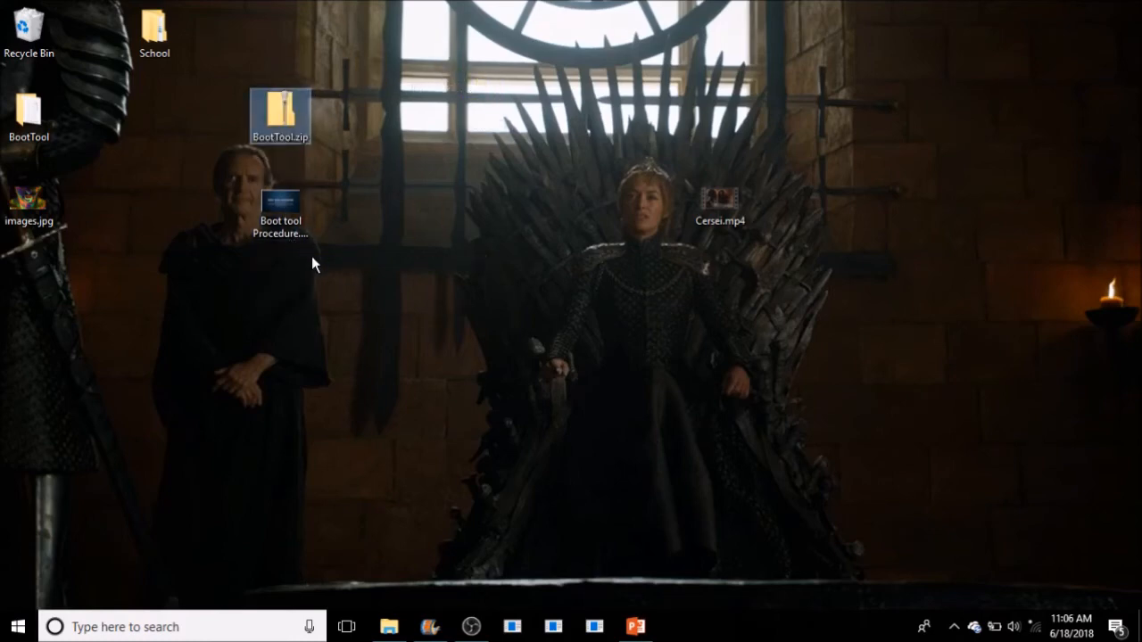
{"action": "mouse_move", "coordinate": [335, 408]}
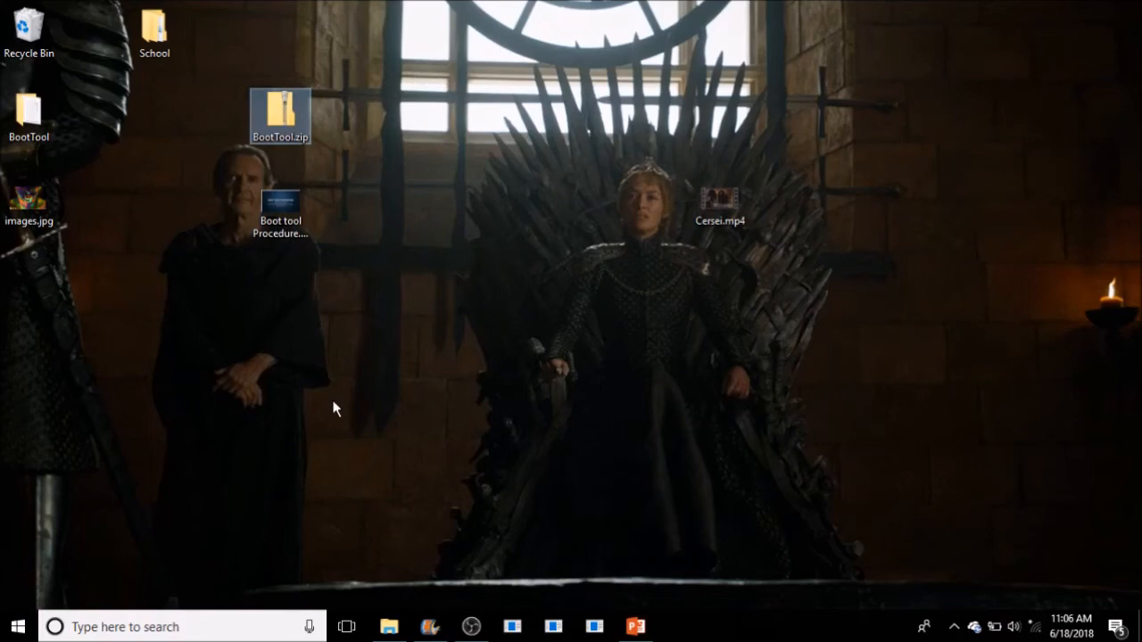